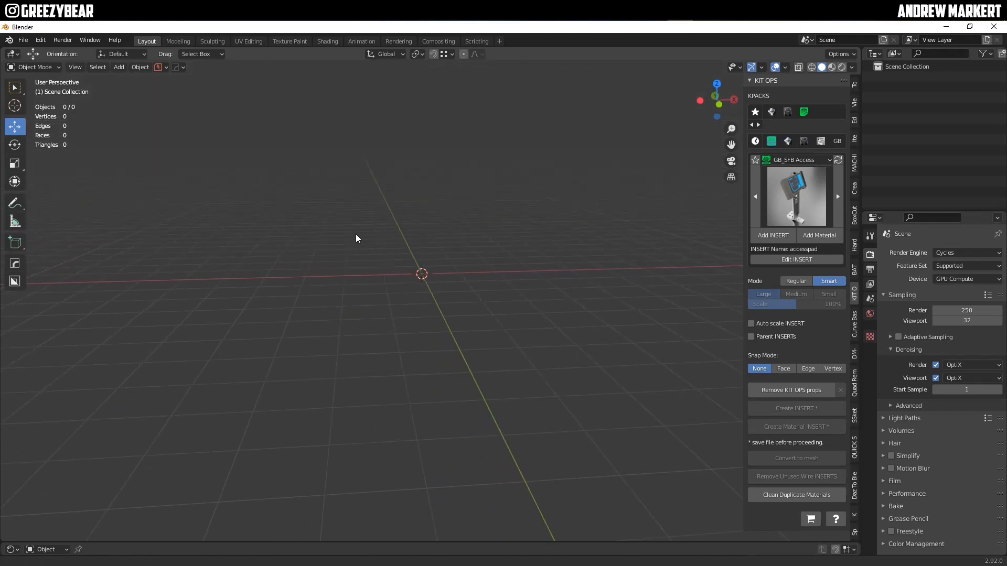
Step: Add a Landscape mesh of about 65,000 vertices as the rolling terrain
left_click(118, 67)
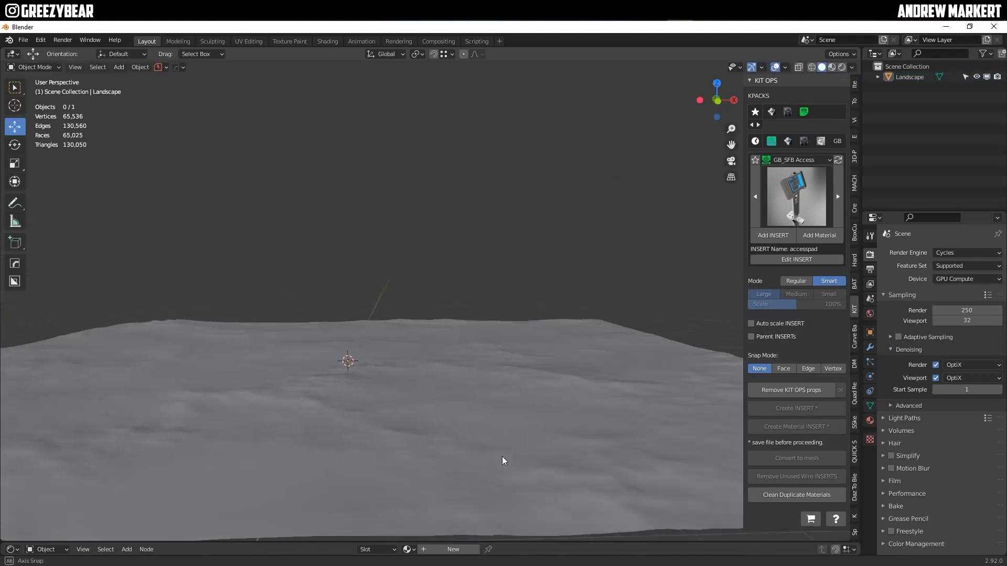
Step: Enlarge the node editor and load the Wet Mud texture maps into a Principled BSDF material
left_click_drag(503, 460, 425, 521)
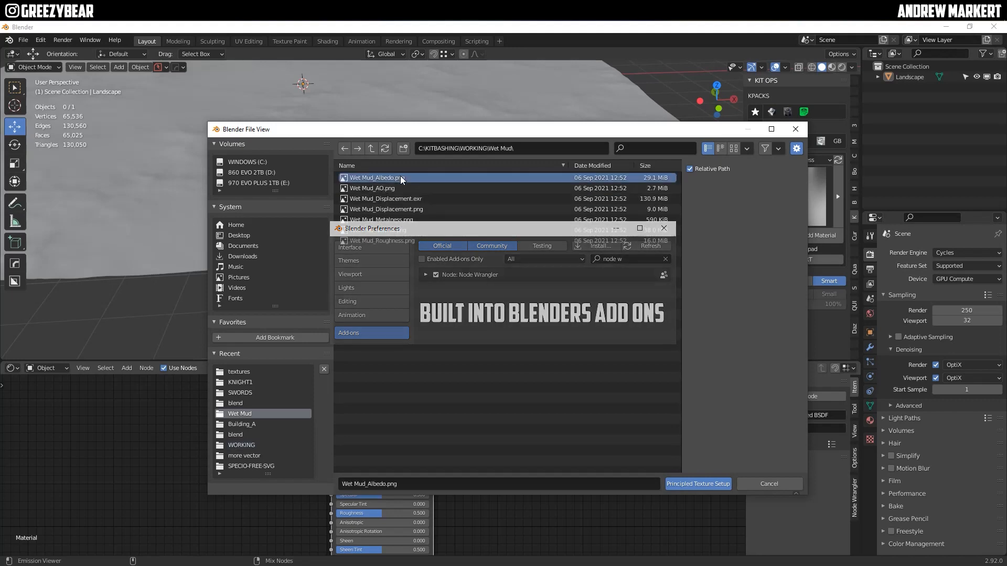
left_click(696, 483)
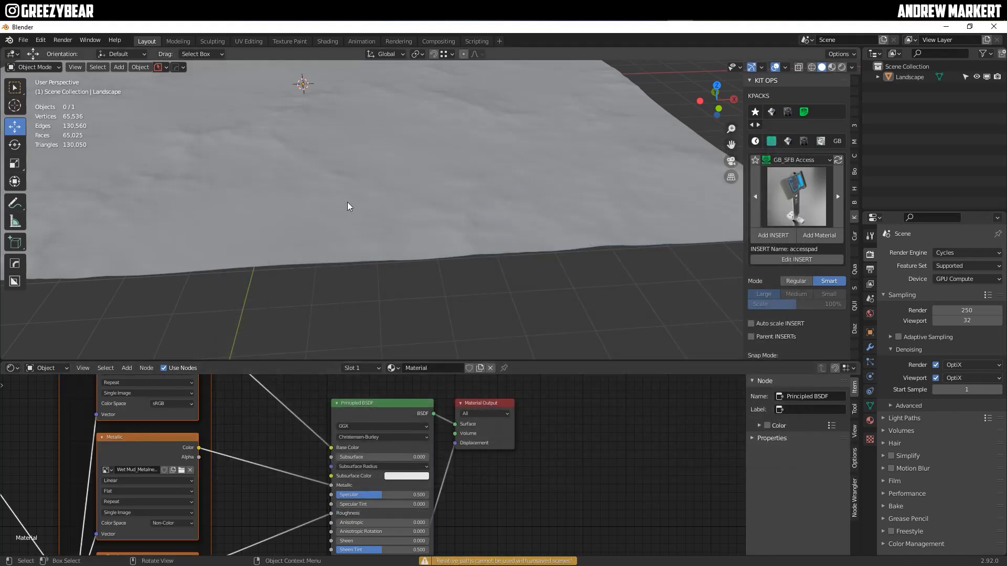
Step: UV-unwrap the landscape mesh in Edit Mode
key("Tab")
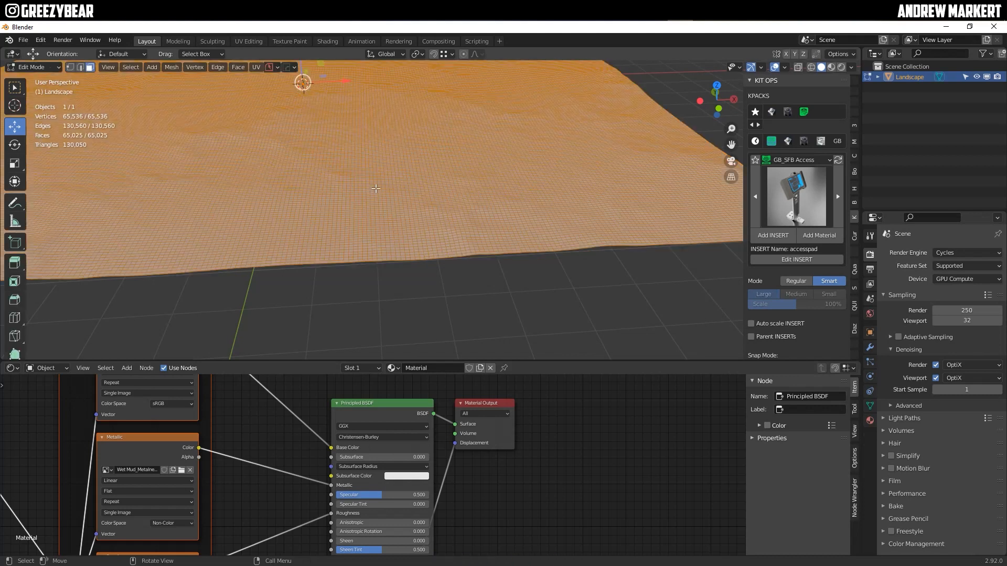
left_click(255, 67)
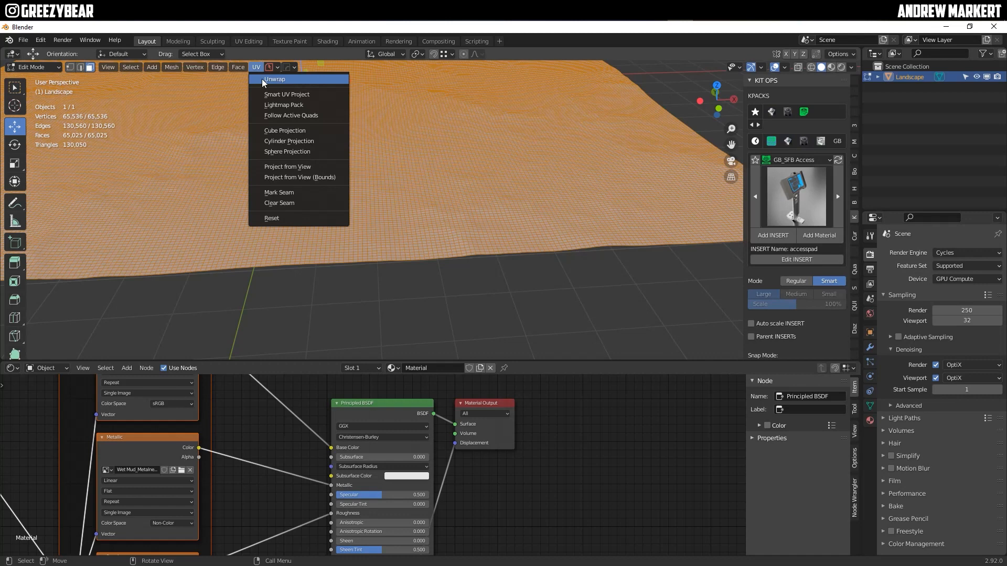
left_click(274, 78)
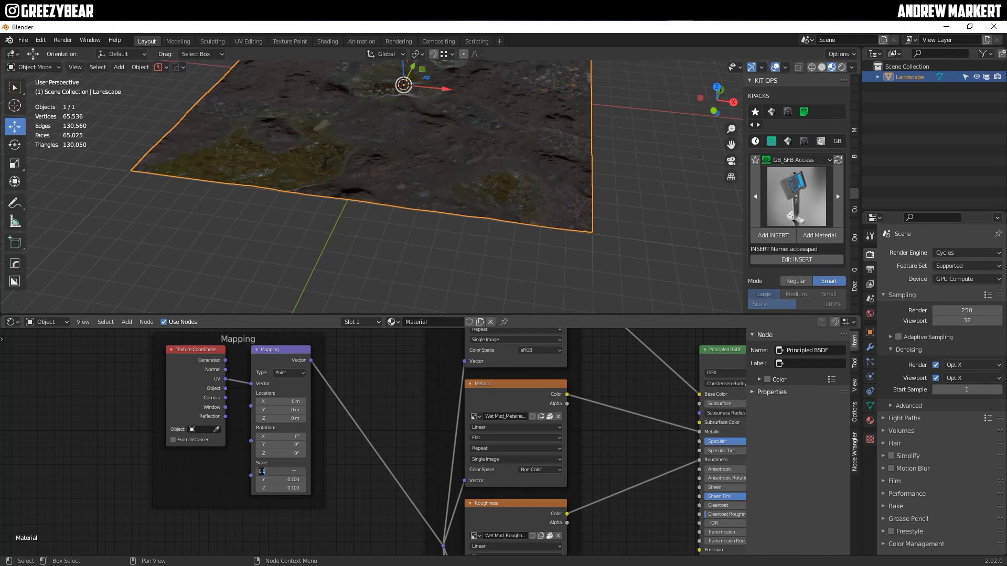
Step: Set the Mapping scale to 1.000 and scale the landscape up toward the horizon
type("1.000")
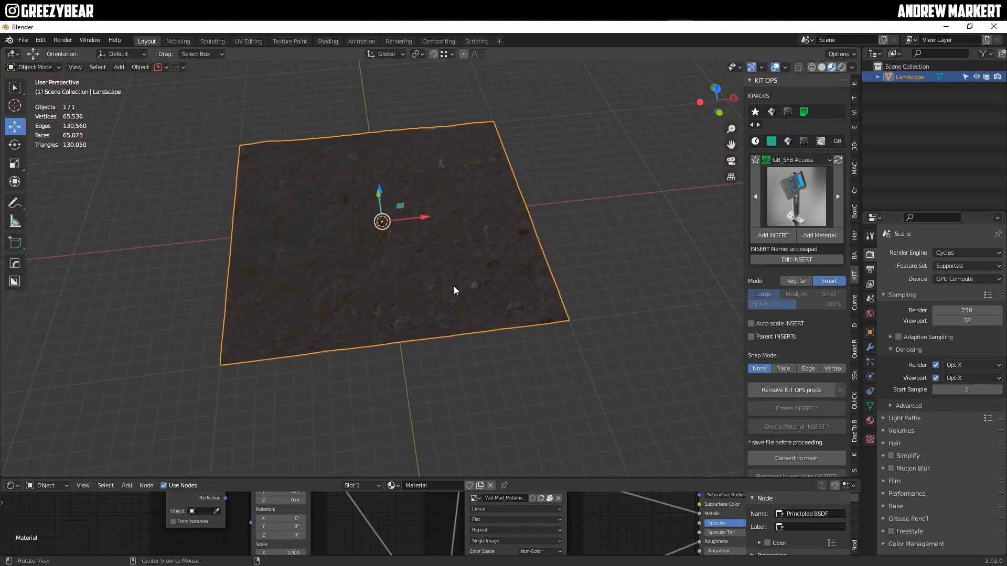
key("s")
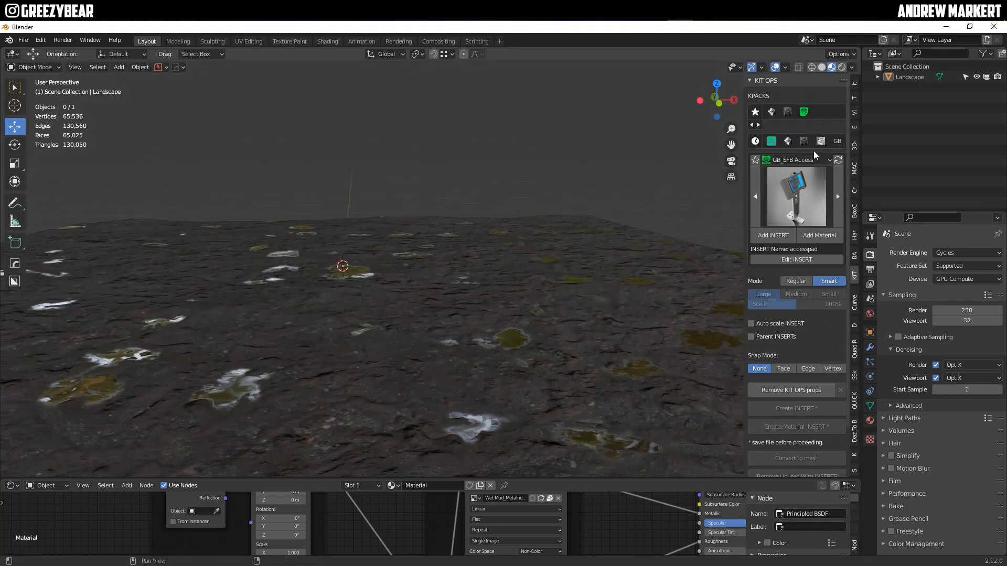
Step: Add the BStructure and WTower inserts from the BMS-BUILDINGS pack and position them
left_click(796, 160)
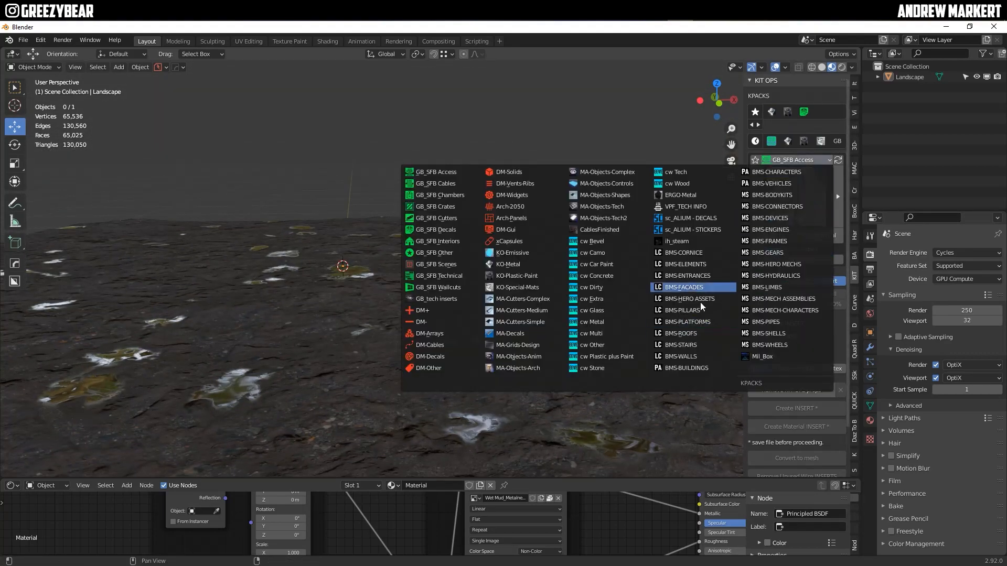
left_click(684, 367)
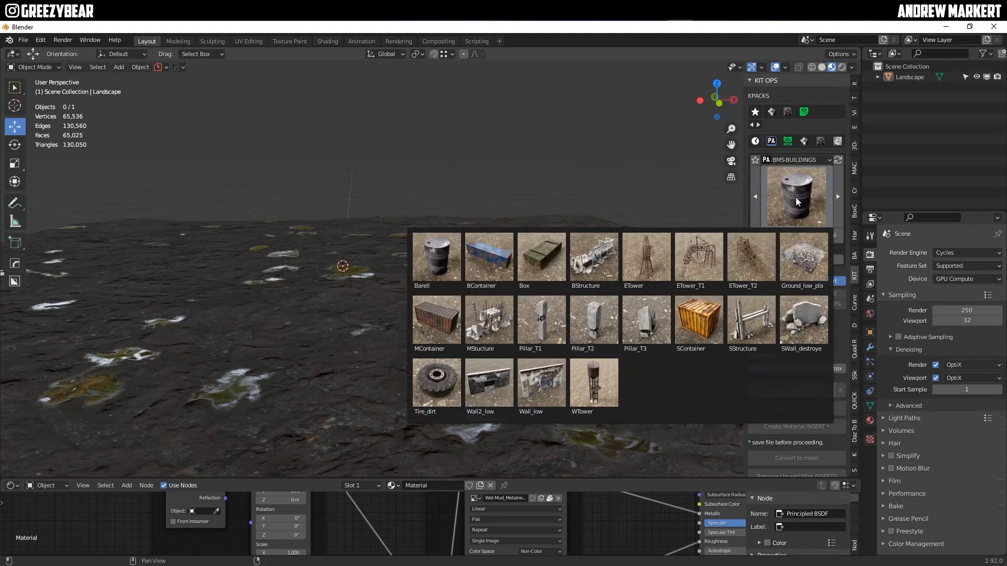
left_click(645, 257)
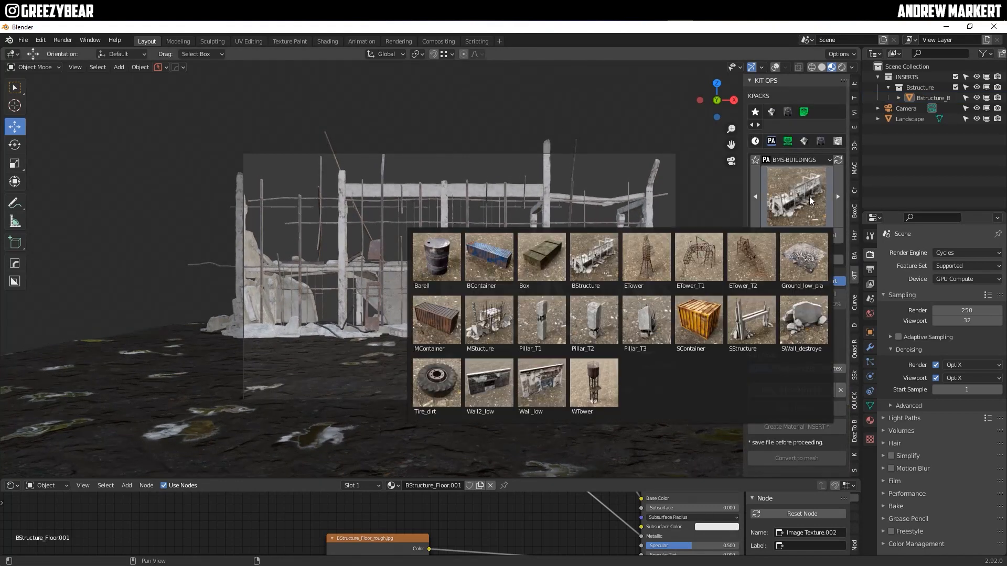
left_click(593, 383)
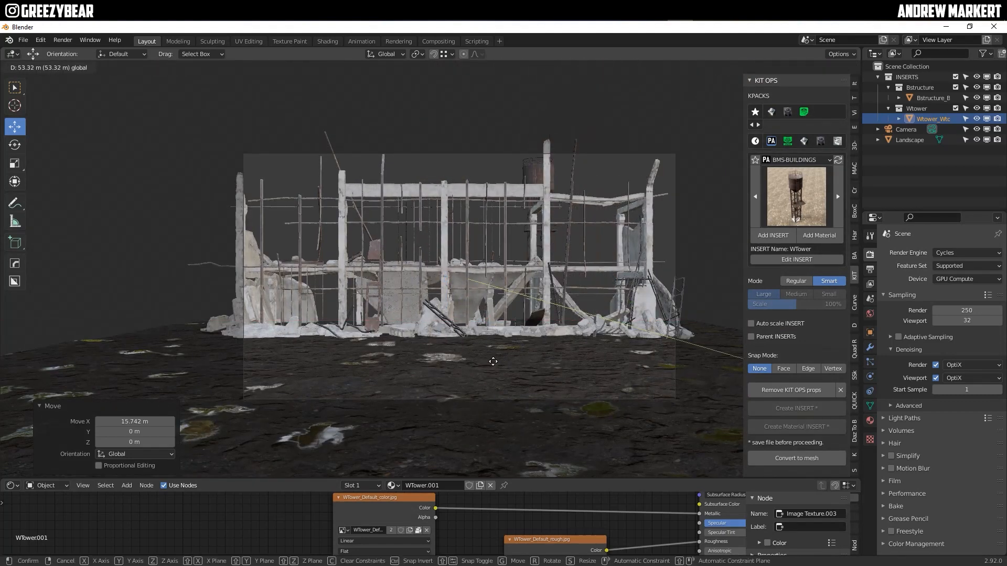
left_click(795, 195)
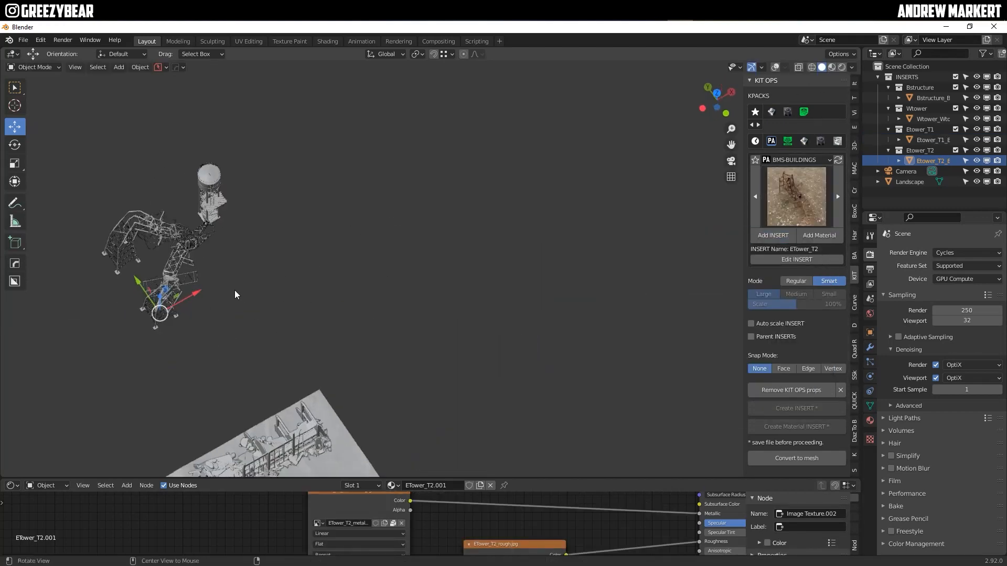
Step: Orbit the view back to the front, facing the ruined buildings
left_click_drag(160, 296, 58, 308)
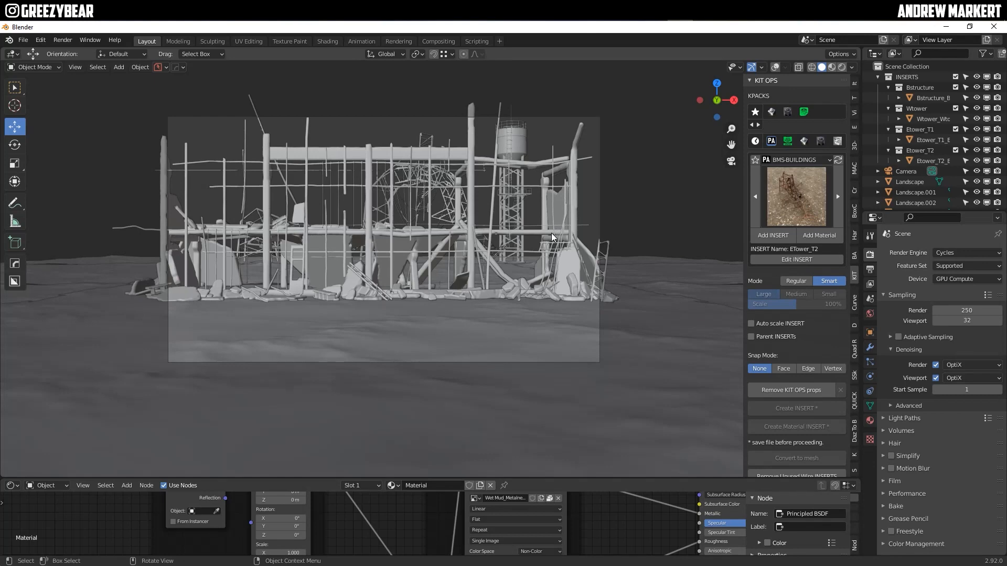
Step: Add the Tire_dirt and Ground_low_planar rubble inserts and position them beside the buildings
left_click(795, 196)
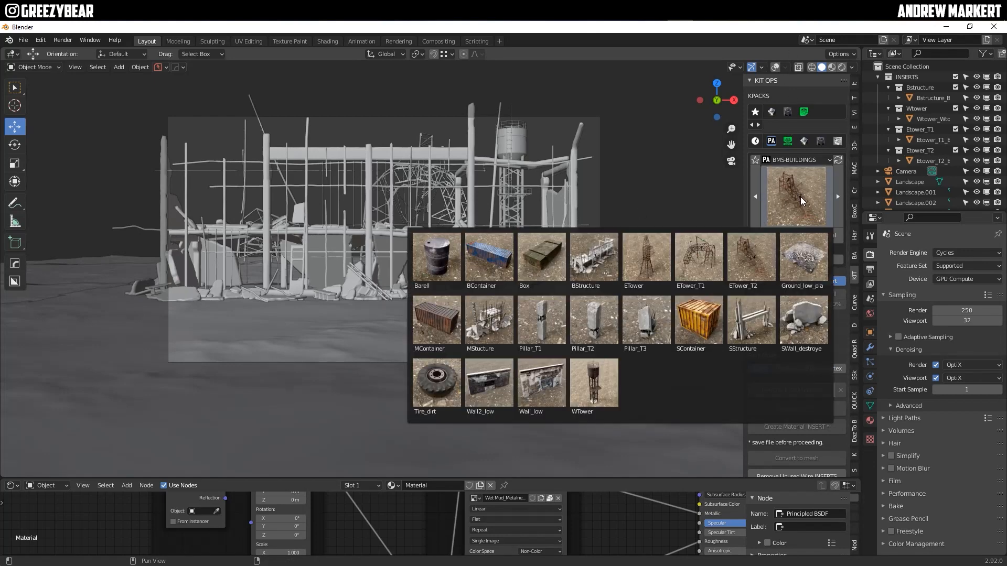
left_click(488, 255)
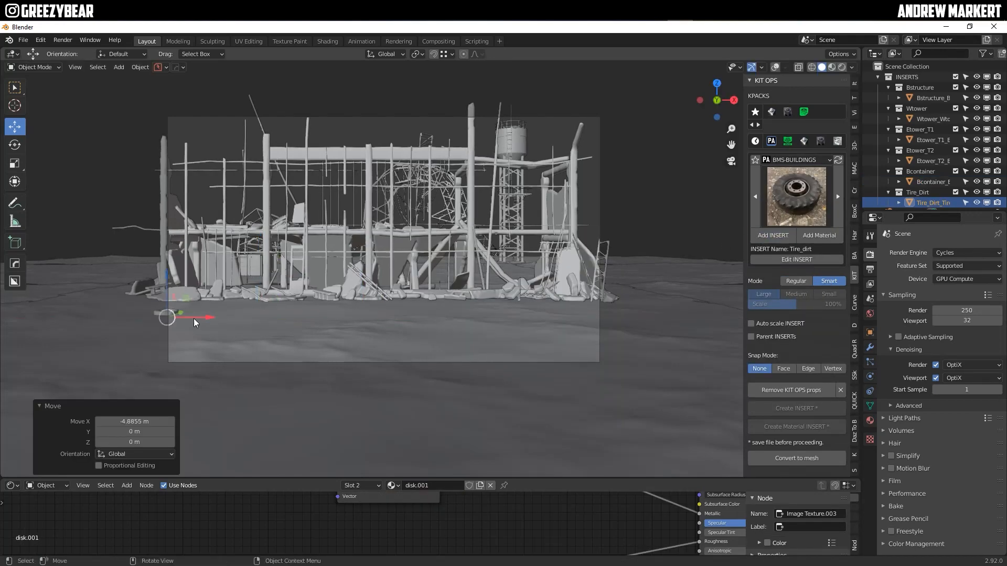
left_click_drag(166, 316, 58, 356)
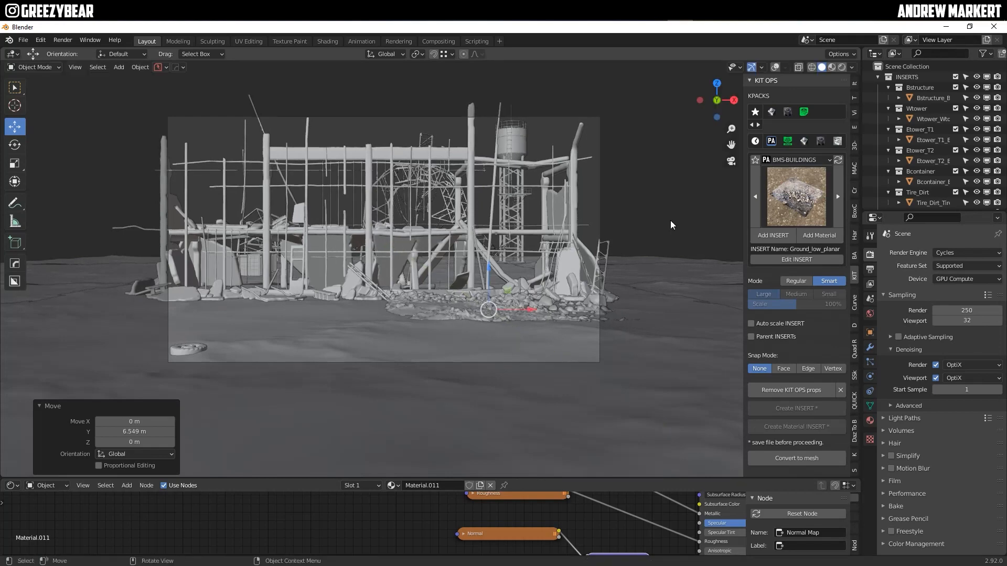
left_click(795, 196)
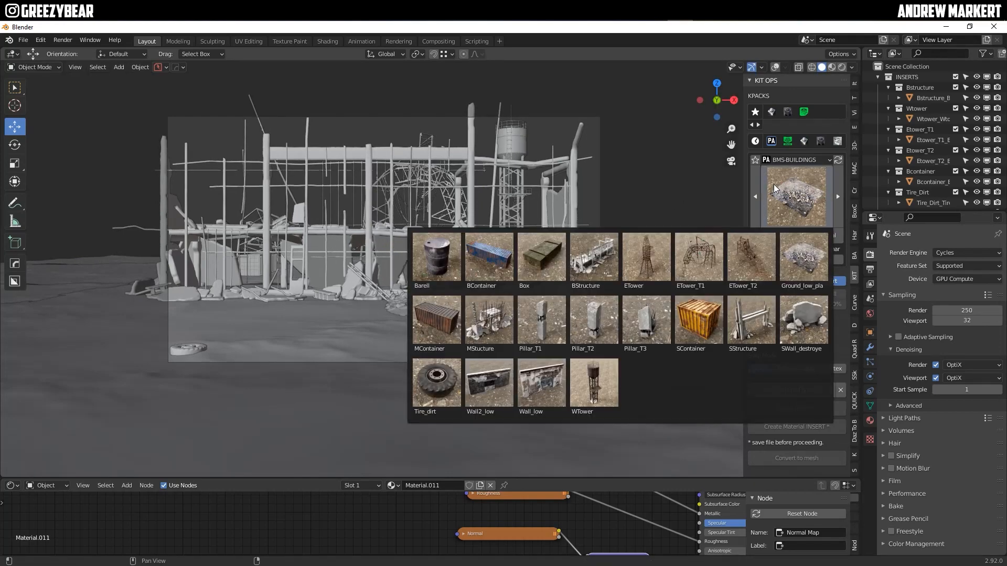
left_click(530, 382)
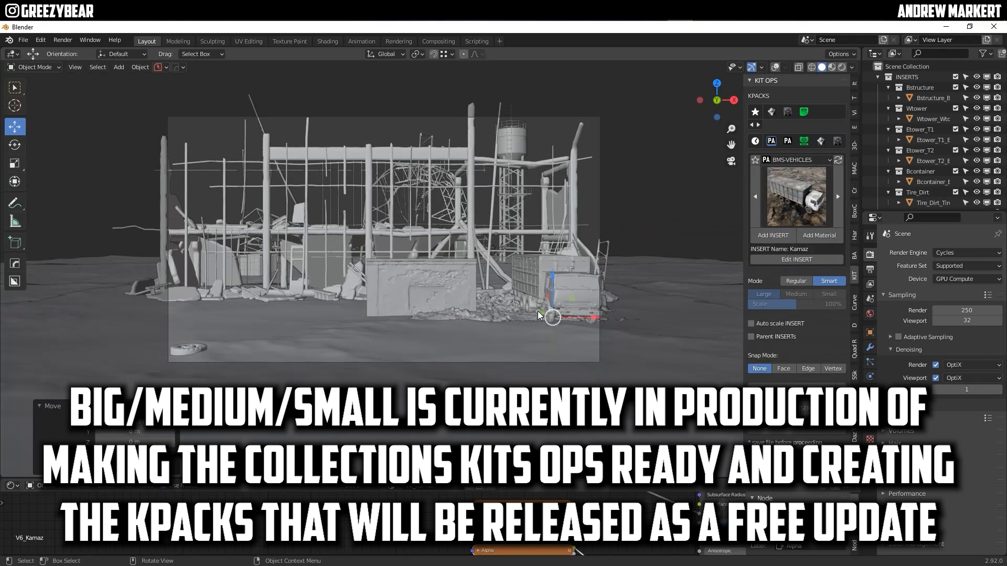
Step: Move the Kamaz truck next to the ruined buildings
left_click_drag(551, 315, 602, 374)
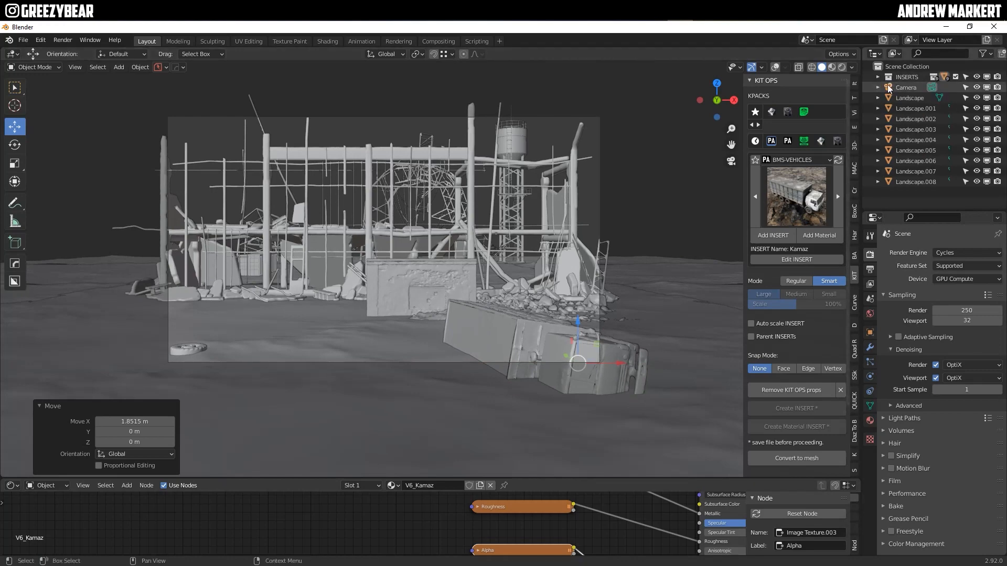
left_click(907, 87)
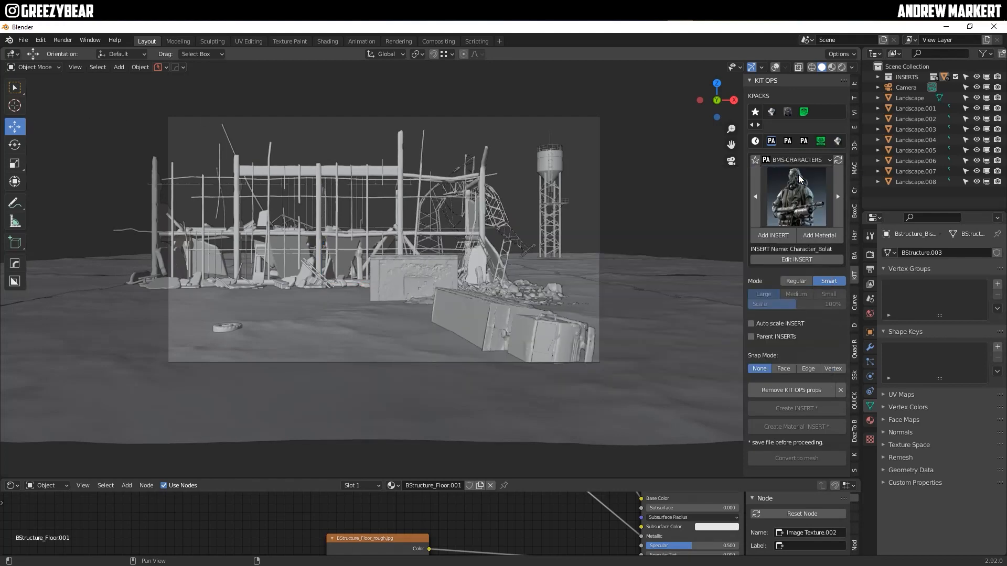
Step: Add the Caterpillar mech from the BMS-HERO MECHS pack and move it beside the building
left_click(796, 160)
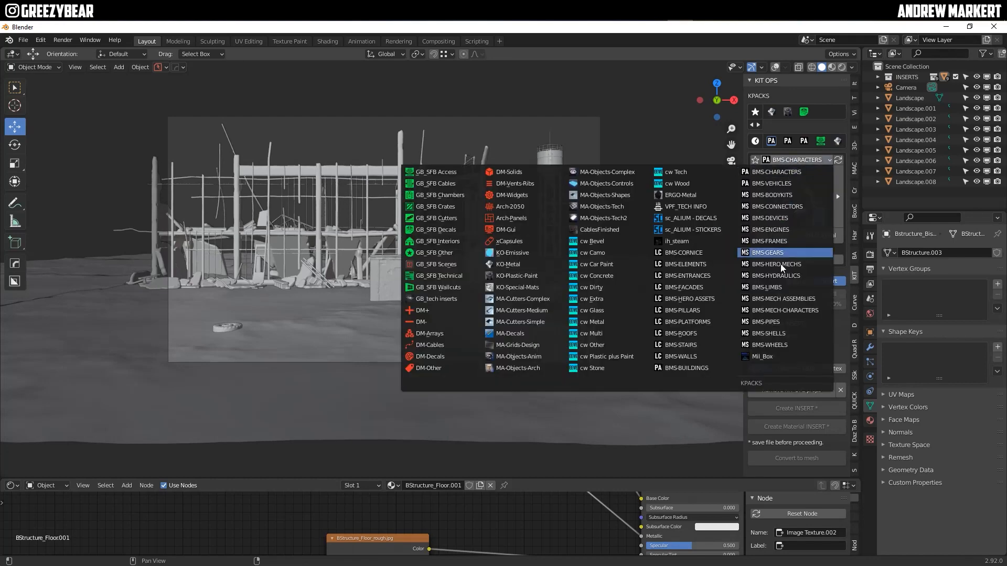
left_click(775, 264)
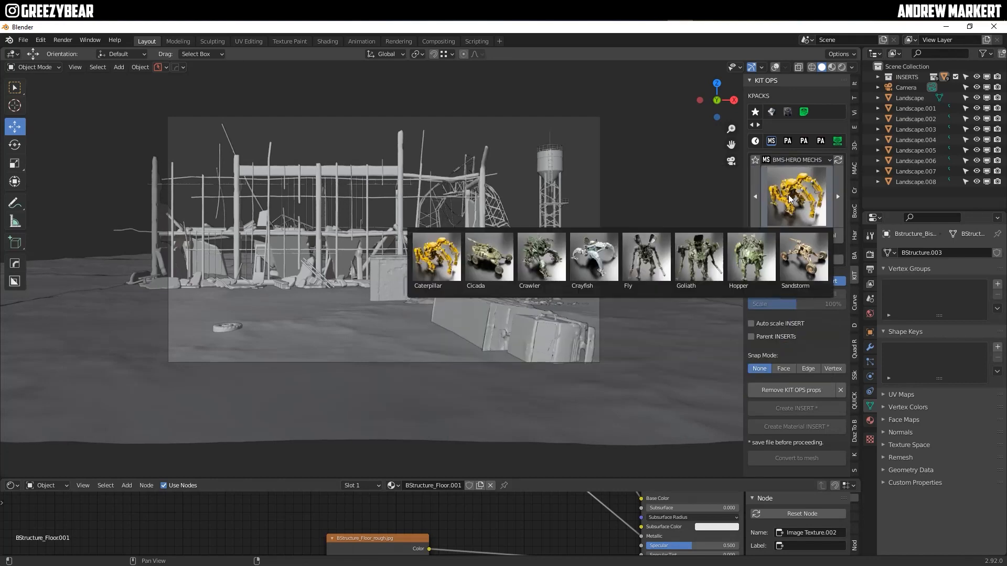
left_click(802, 260)
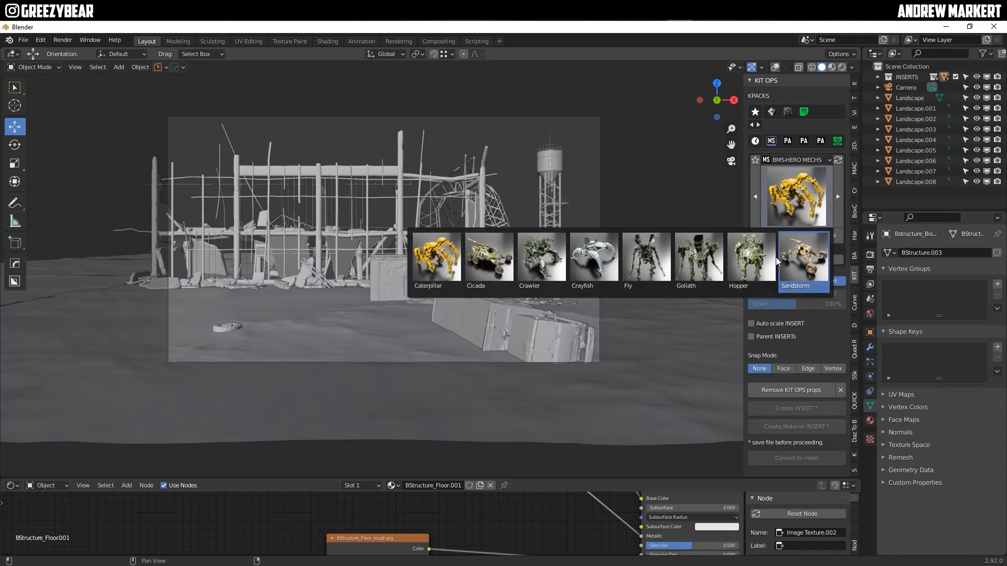
left_click(435, 257)
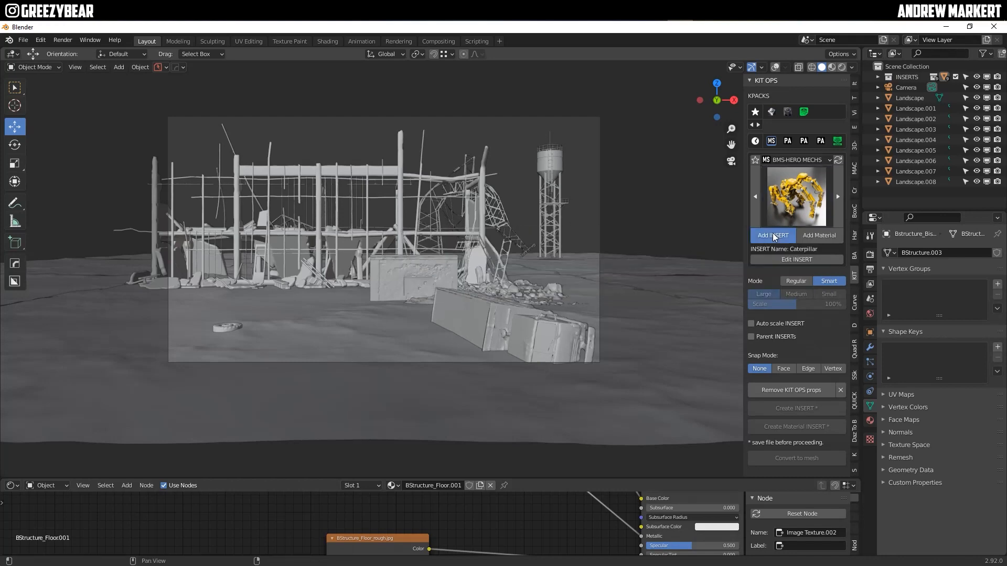
left_click(772, 235)
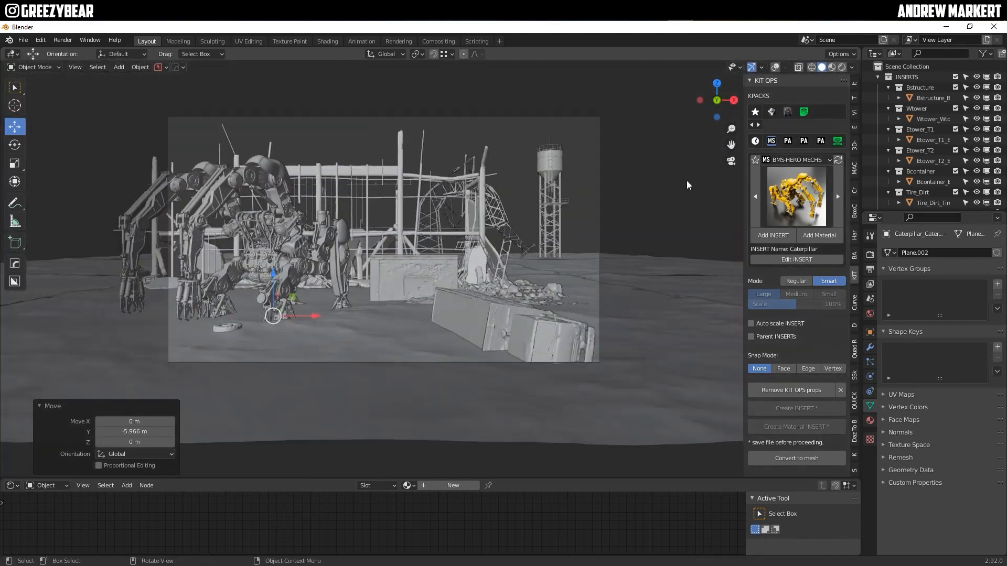
key("g")
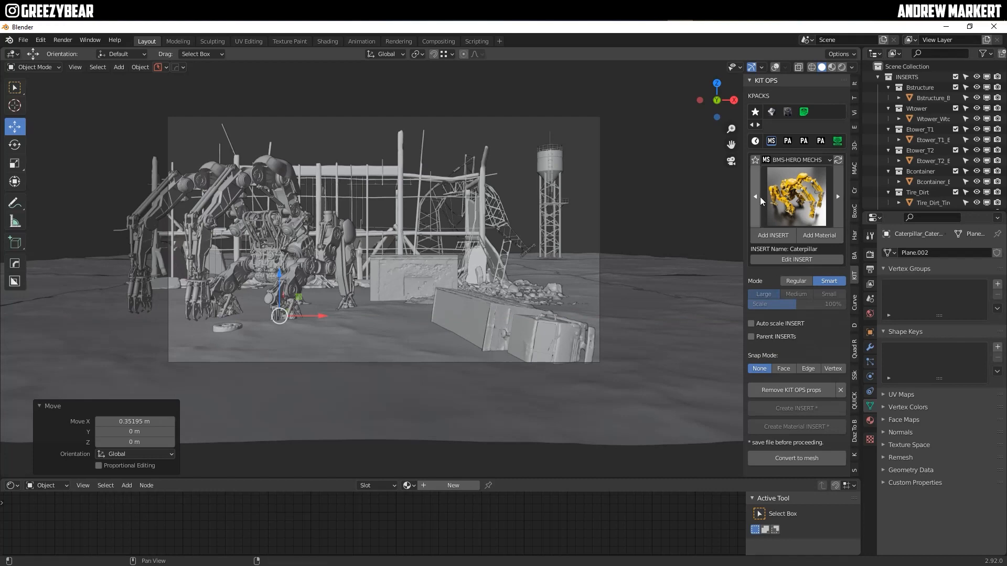
left_click(770, 141)
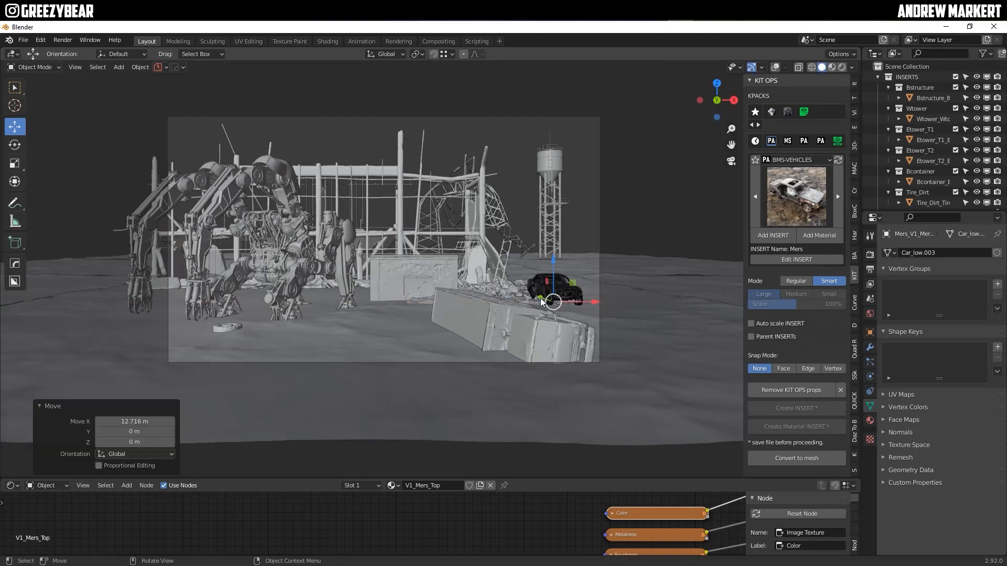
Step: Position the car, jeep and teal Zil truck inserts among the rubble
left_click_drag(552, 302, 513, 283)
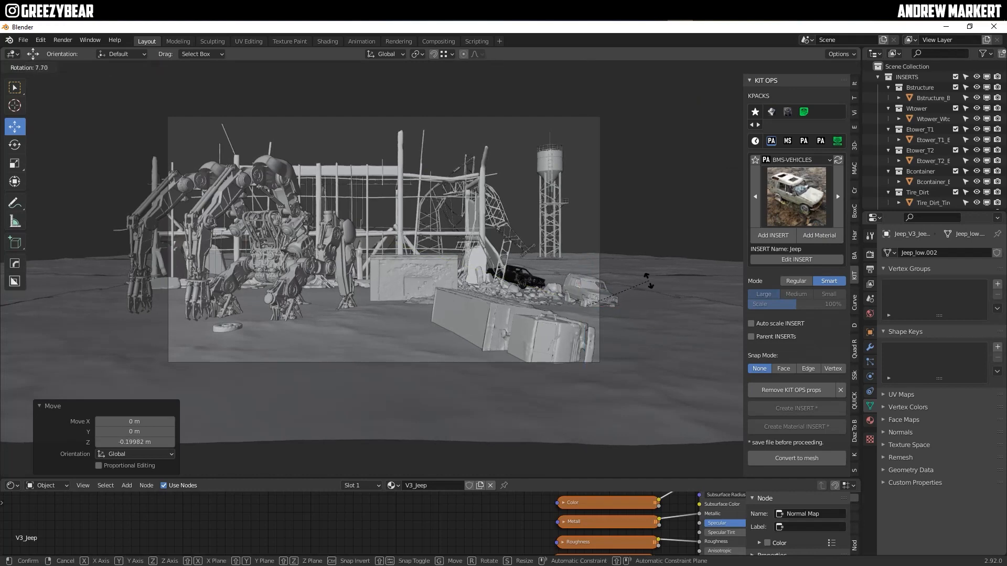
left_click(772, 235)
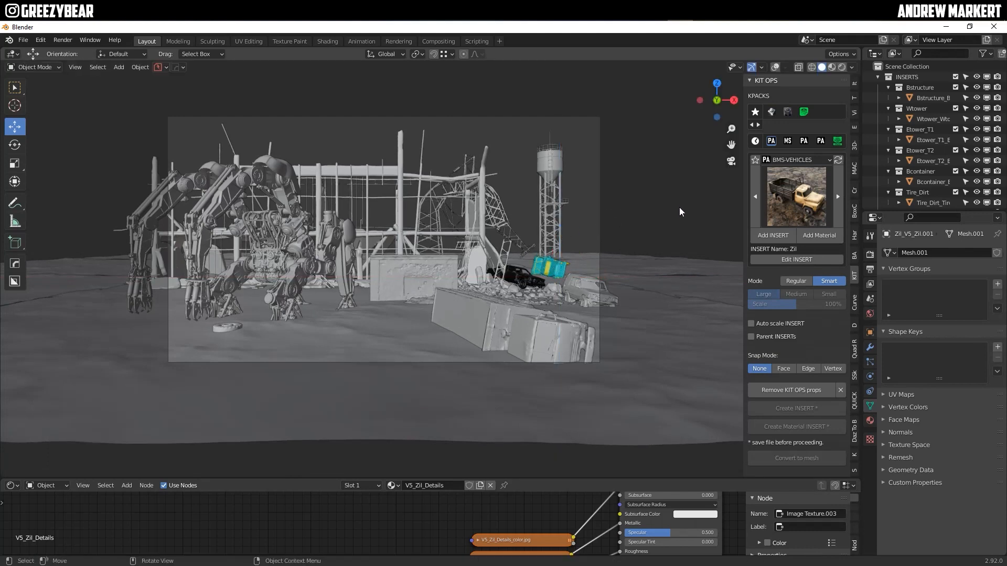
left_click(795, 197)
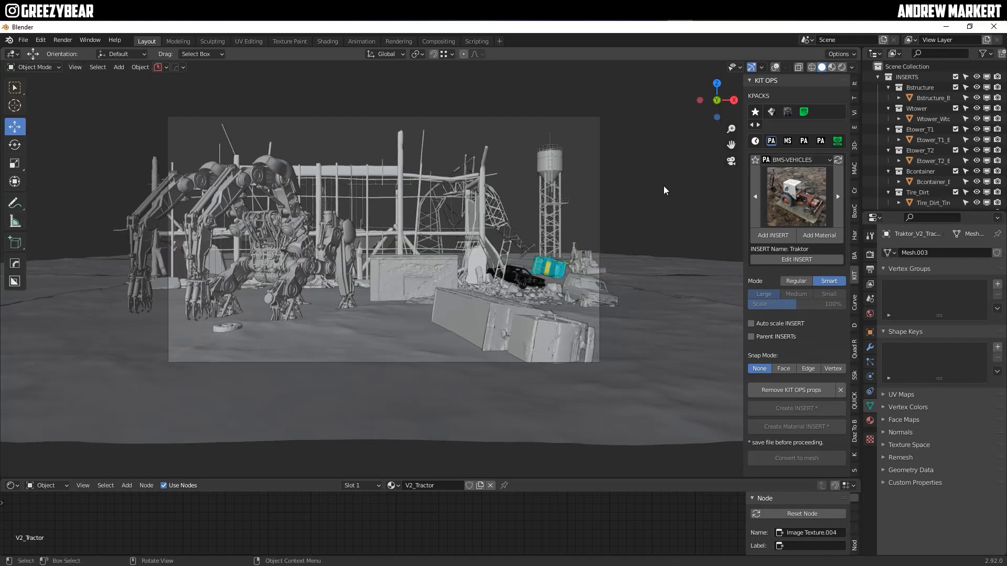
mouse_move(796, 160)
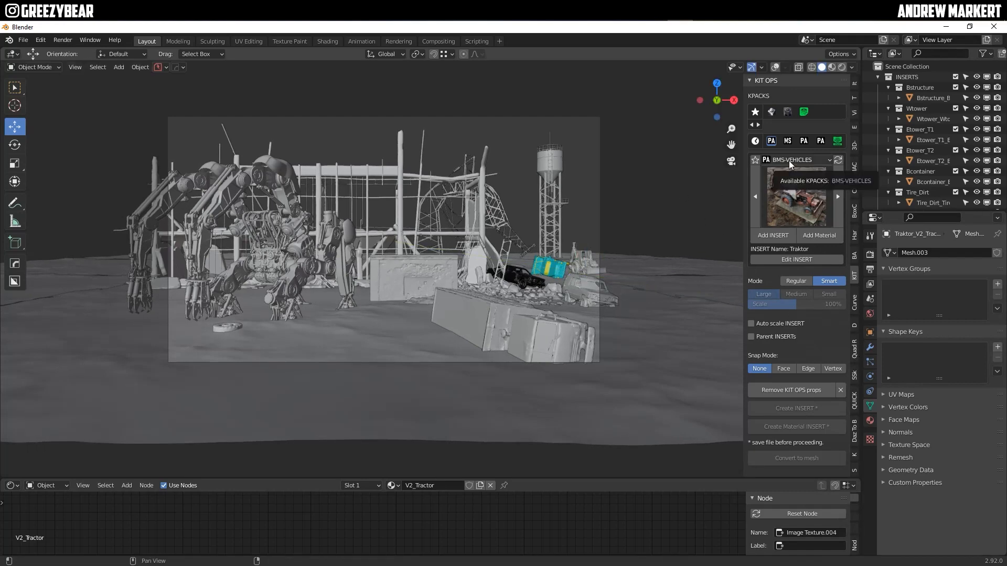
Step: Place the Character_Mirbek soldier and female_pose_03 woman before the mech, then insert the Kamaz
left_click(795, 160)
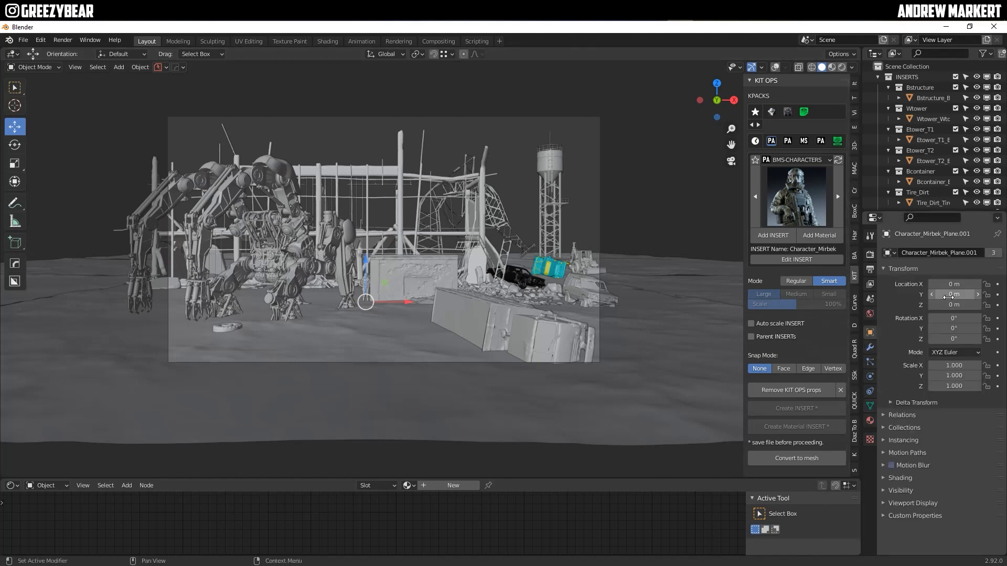
left_click_drag(364, 302, 352, 349)
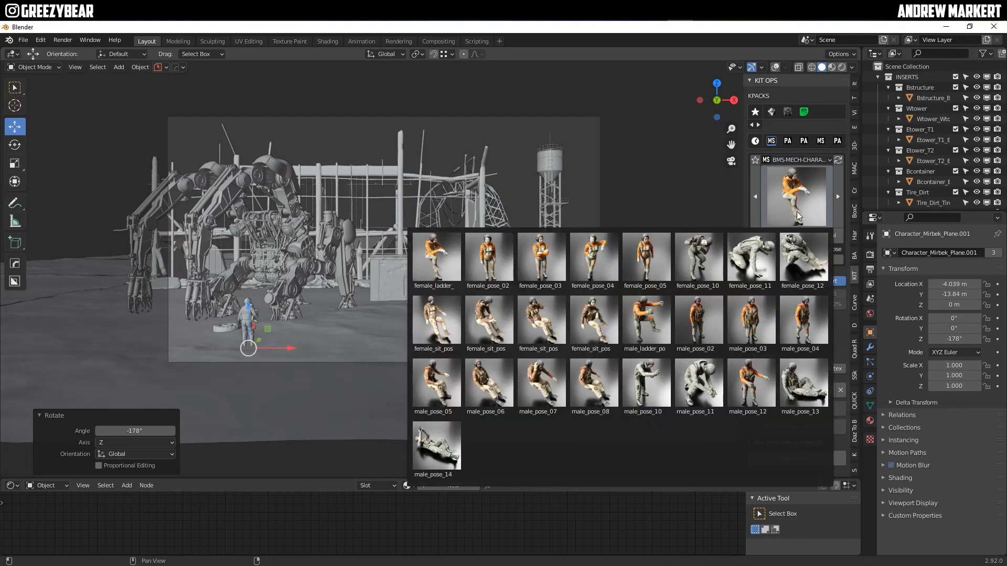
left_click(540, 260)
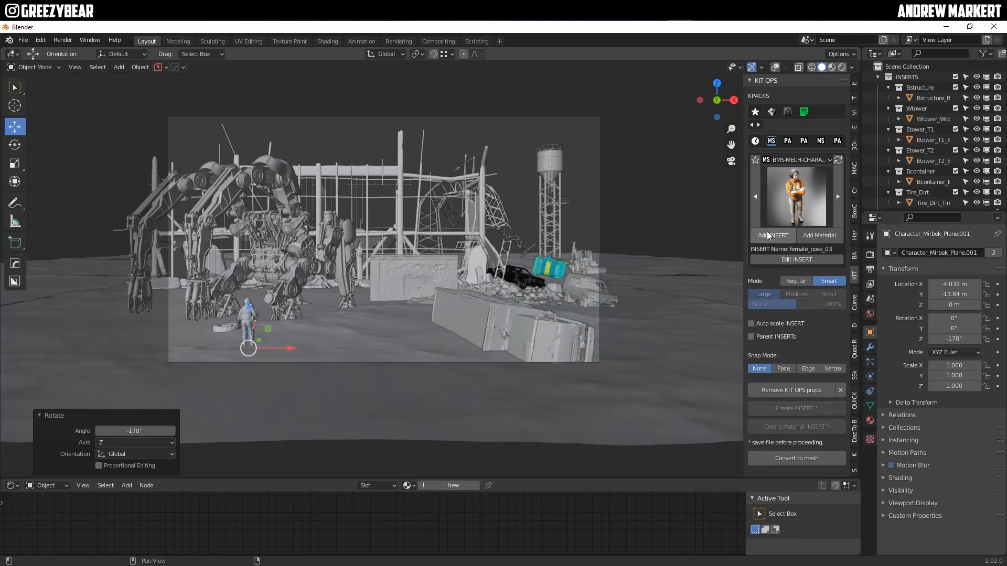
left_click(773, 235)
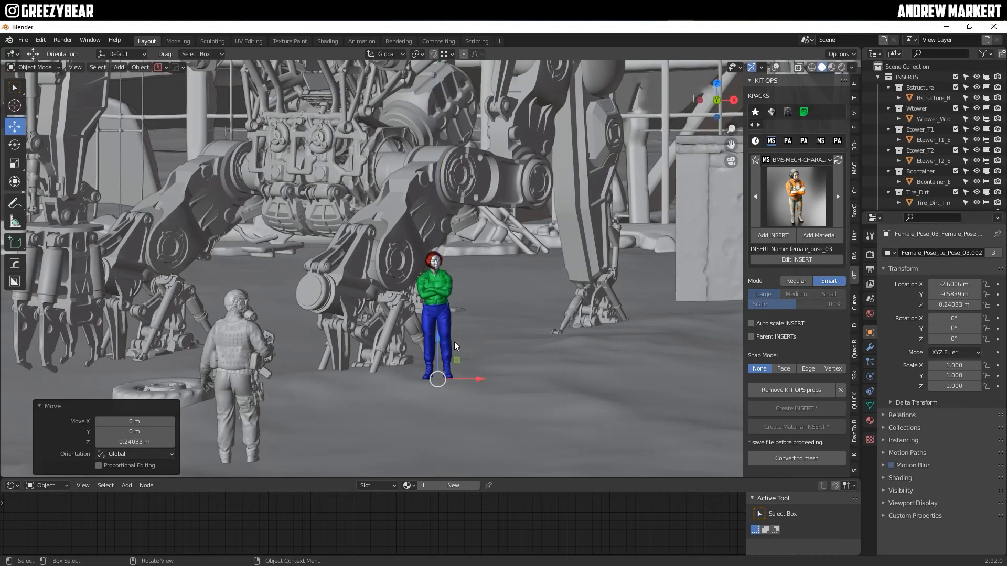
key("r")
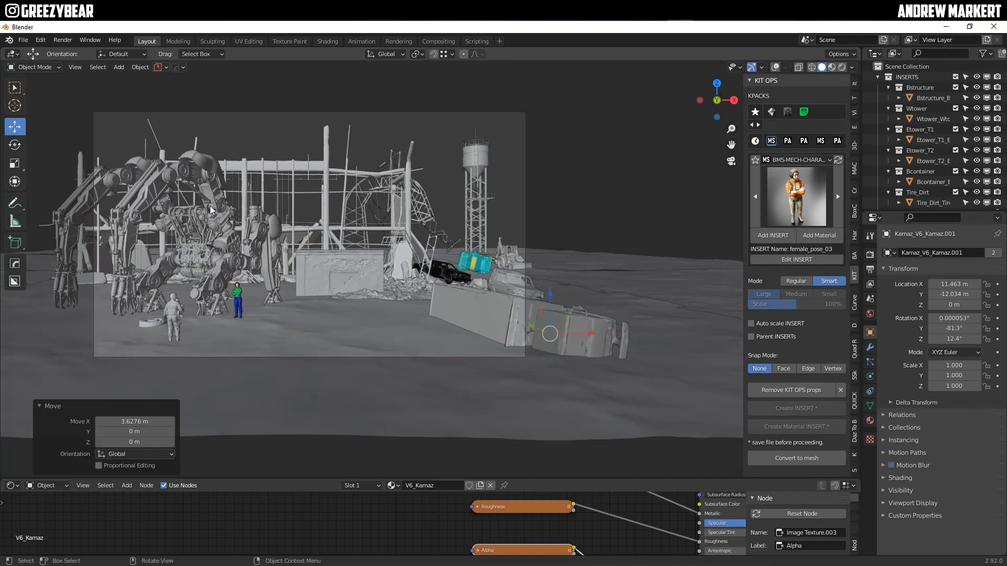
Step: Rotate the Kamaz truck around Z and slide it along X toward the concrete slab
key("r")
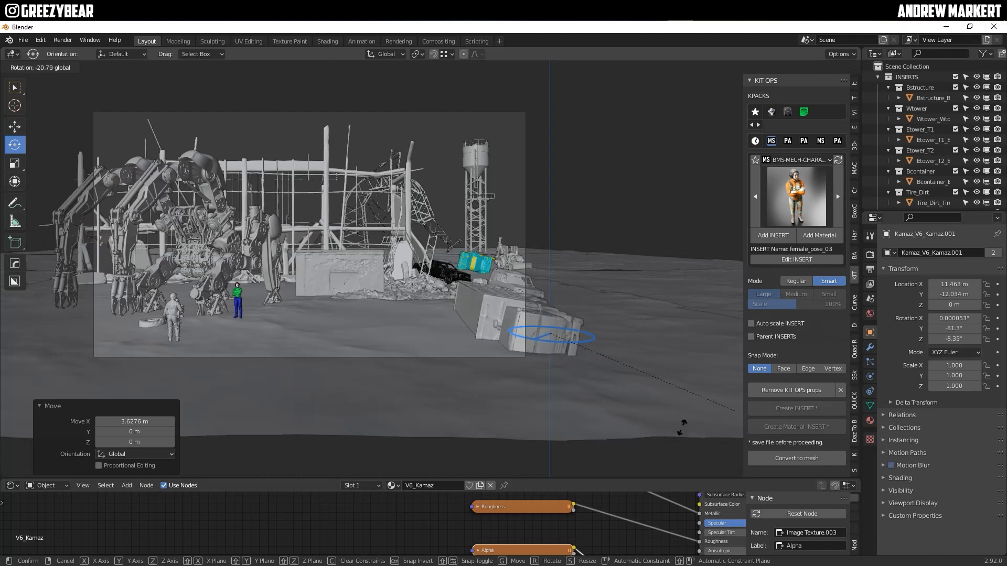
left_click_drag(549, 334, 530, 376)
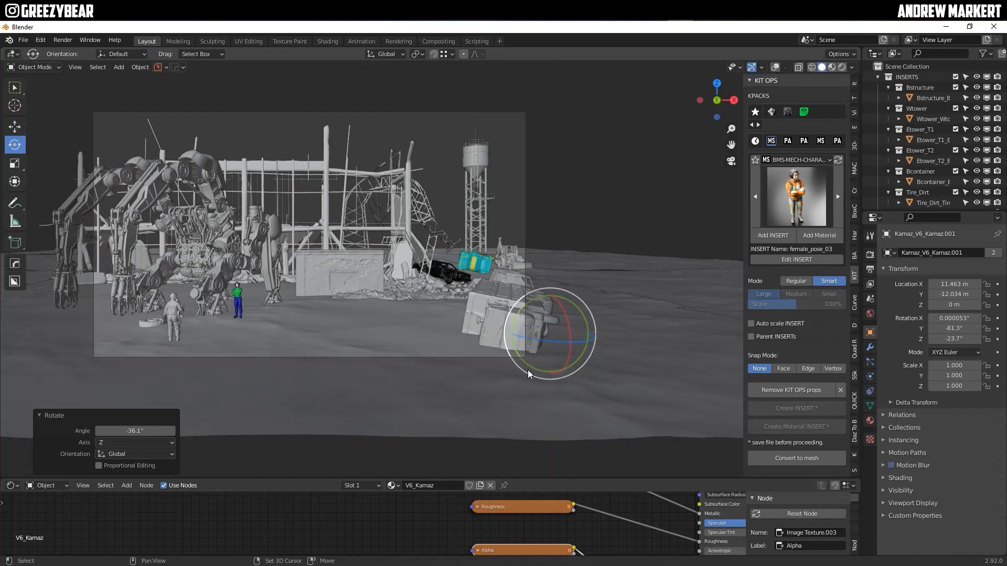
left_click(15, 126)
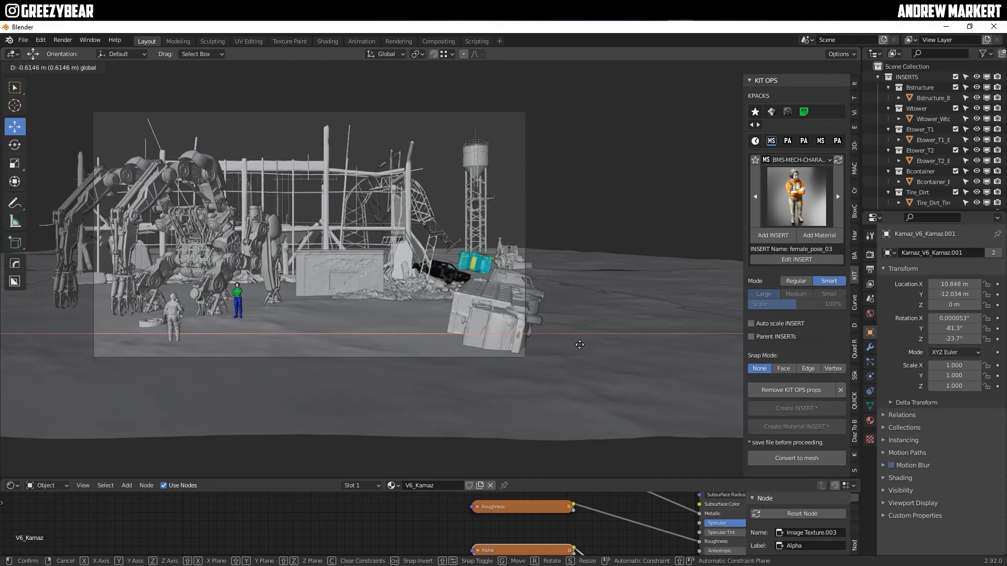
left_click_drag(579, 344, 561, 312)
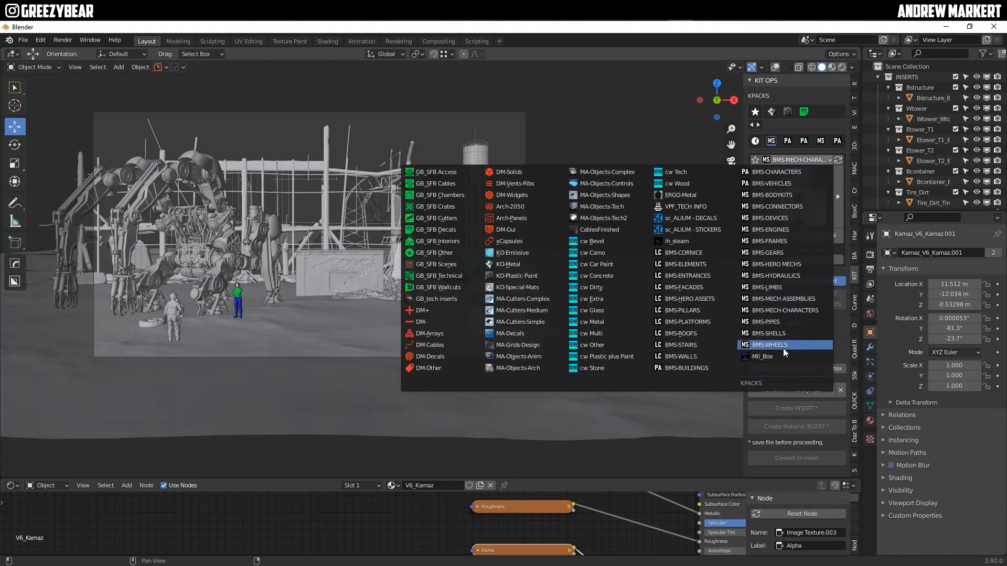
mouse_move(782, 298)
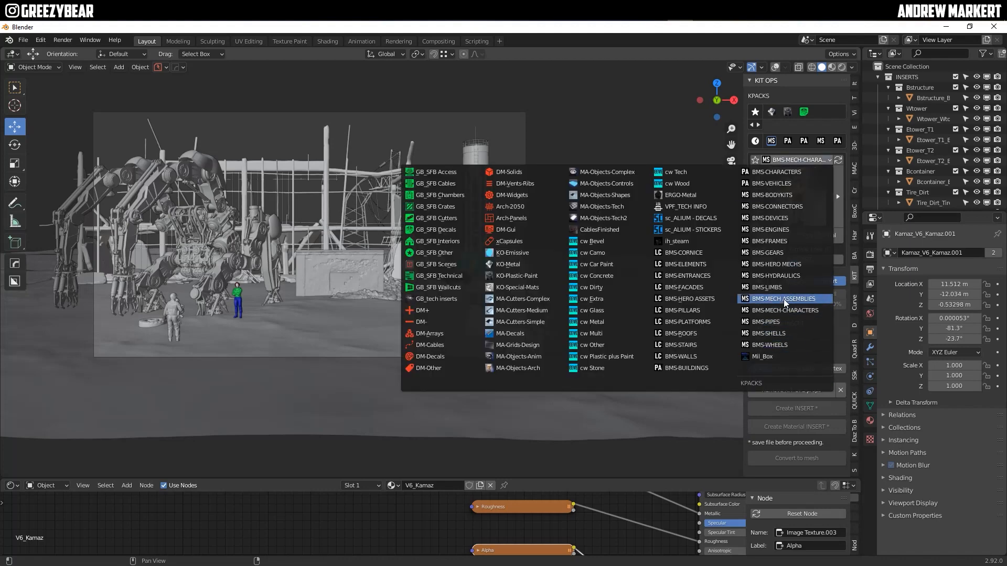
Step: Insert Generator_01 in front of the mech and attempt saving test.blend to C:
left_click(784, 299)
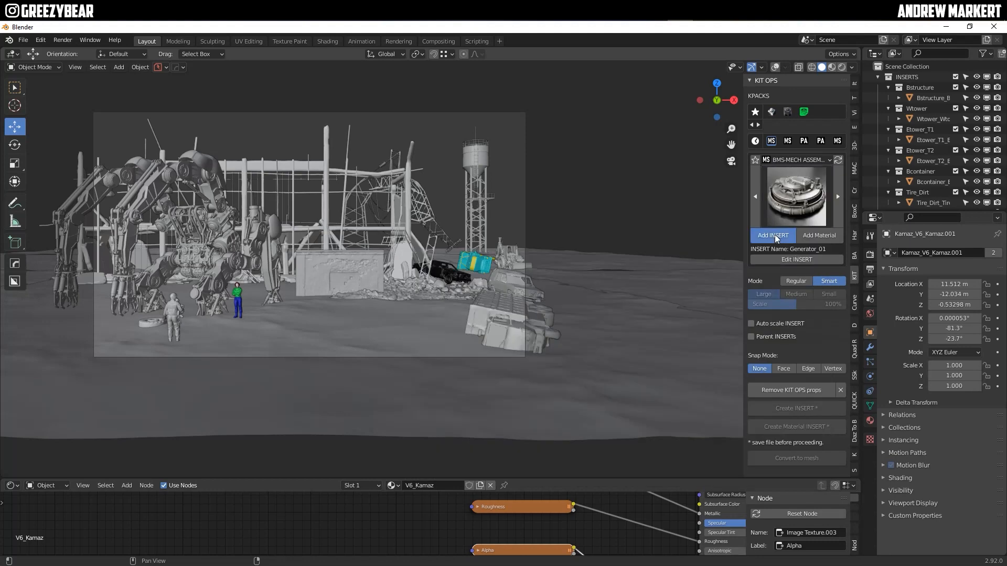
left_click(773, 235)
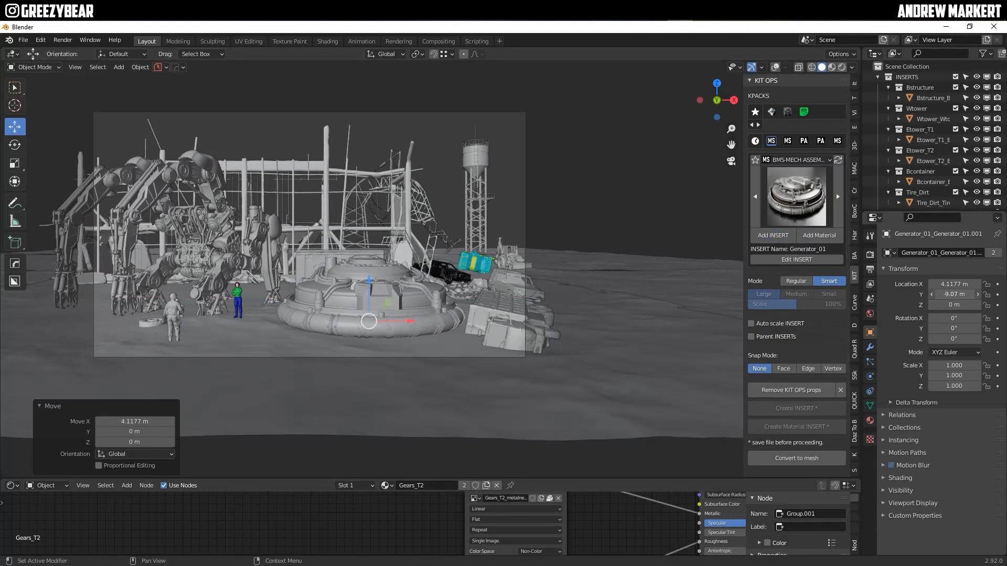
left_click_drag(391, 320, 350, 320)
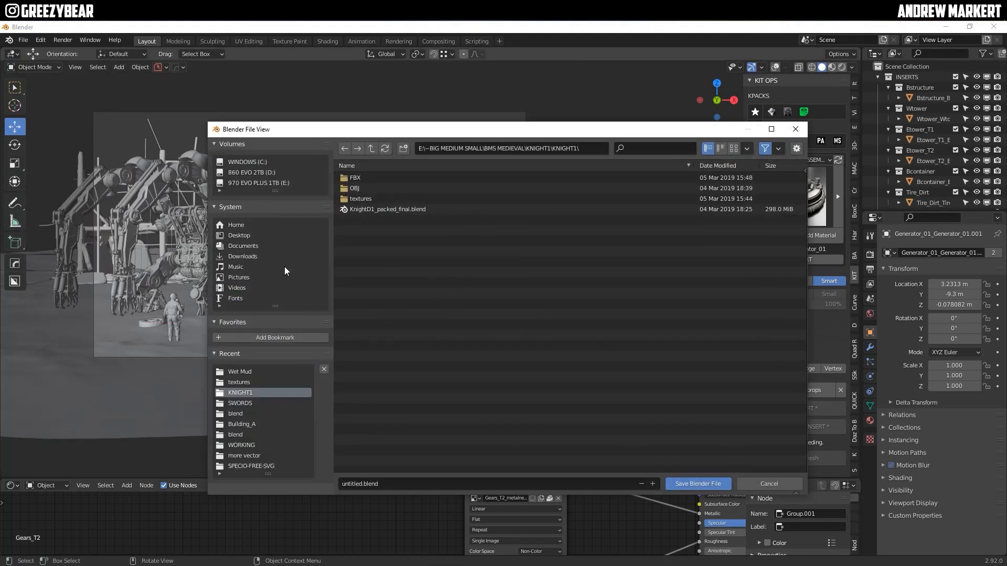
left_click(246, 161)
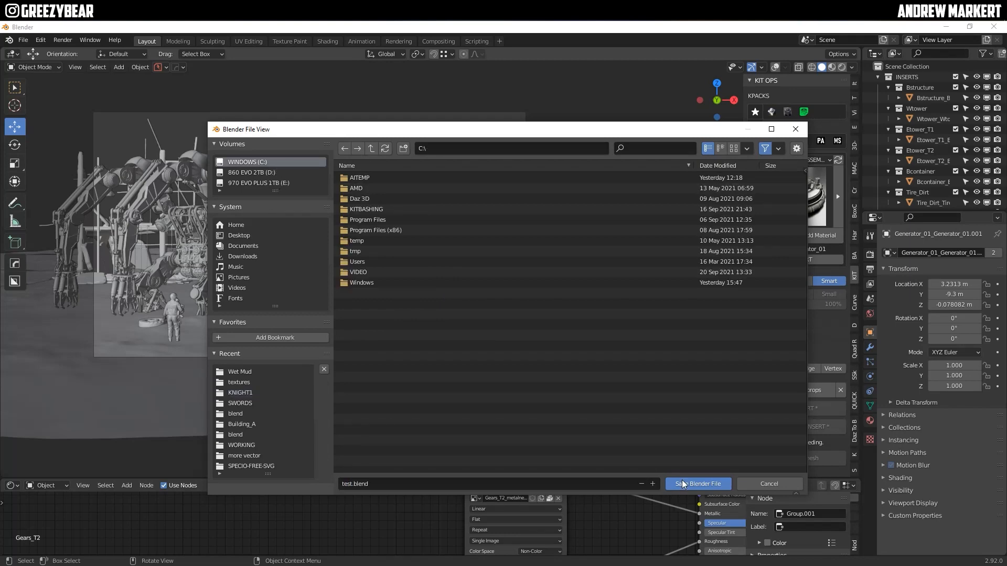
left_click(697, 483)
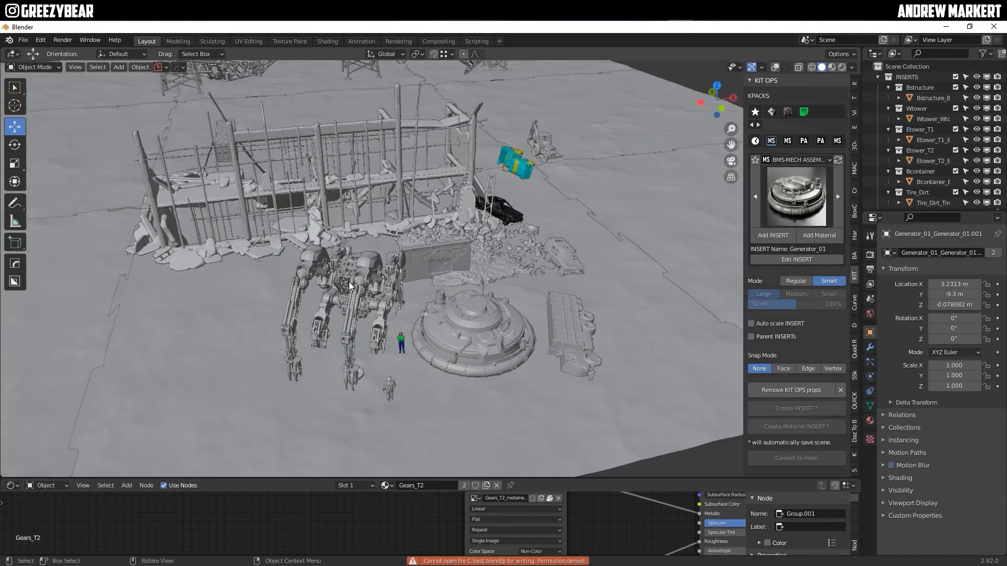
Step: Add a flattened wireframe cube enclosing the scene and give it a new material
scroll("down", 3)
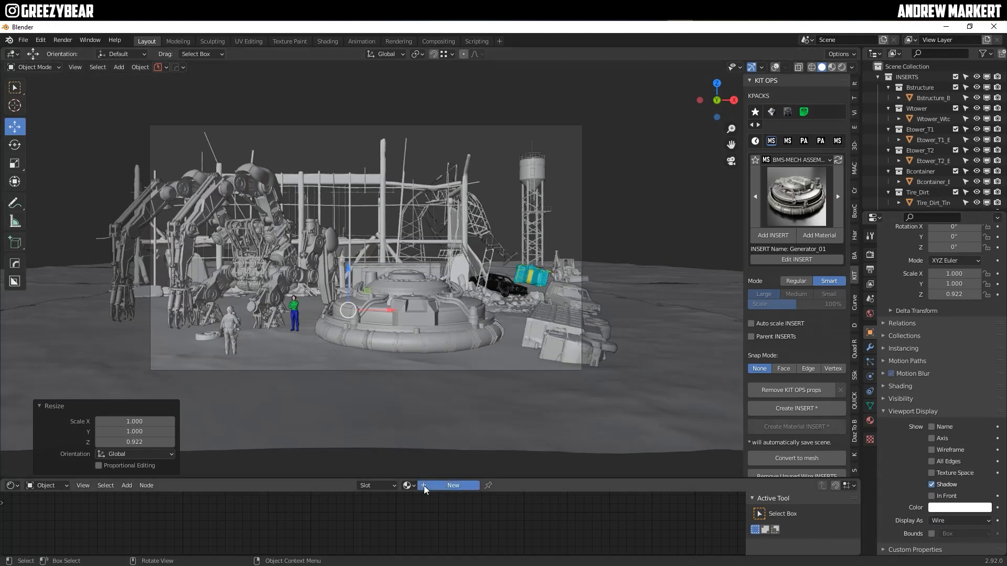
left_click(452, 486)
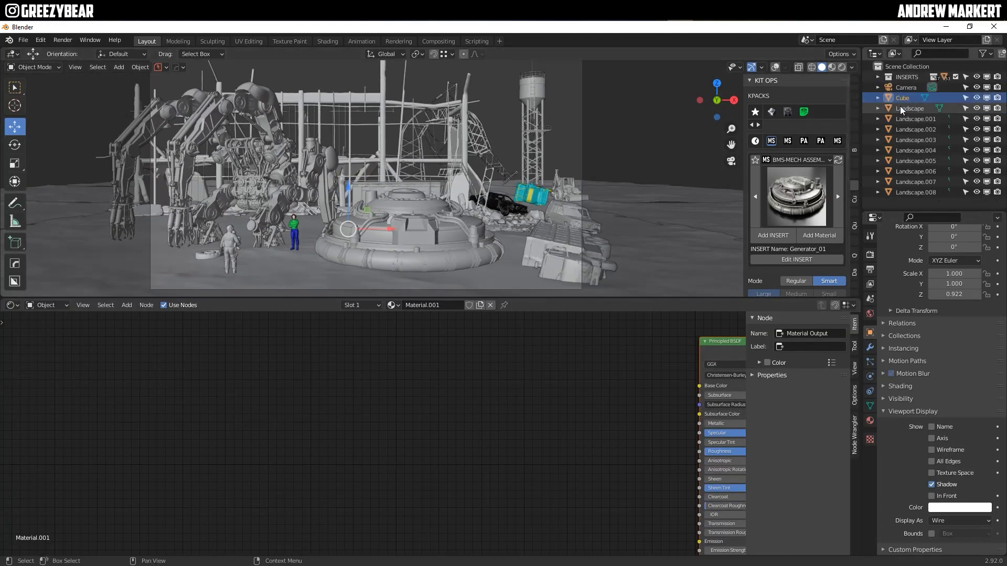
Step: Rename the cube to fog and feed a 0.02-density Volume Scatter into Volume
double_click(901, 98)
type("fog")
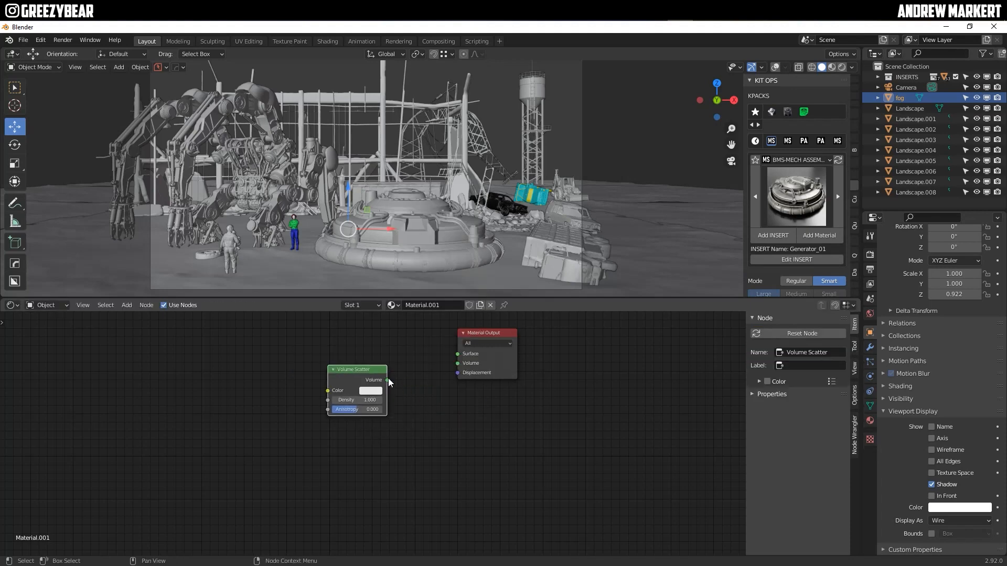
left_click_drag(386, 380, 457, 362)
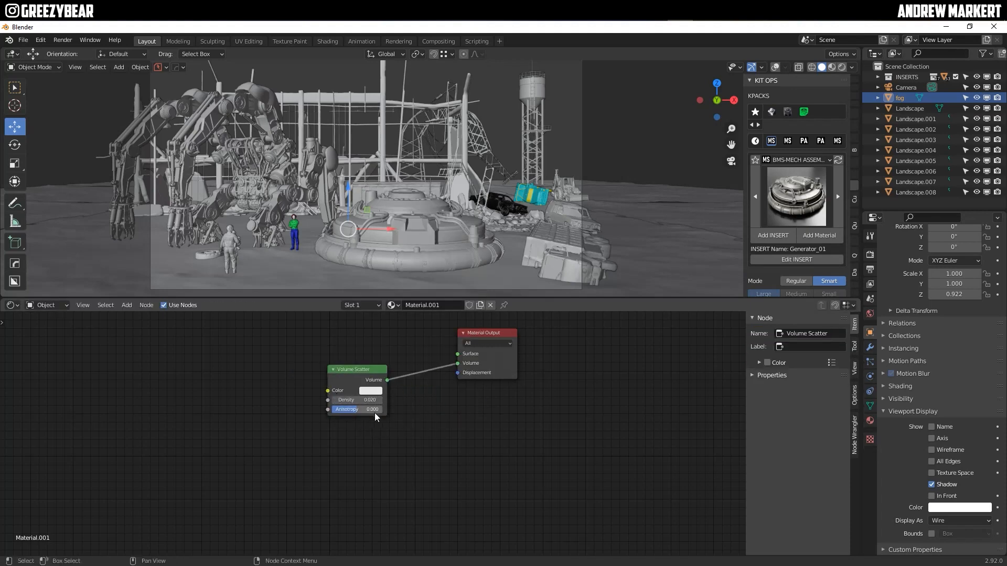
left_click_drag(346, 409, 372, 409)
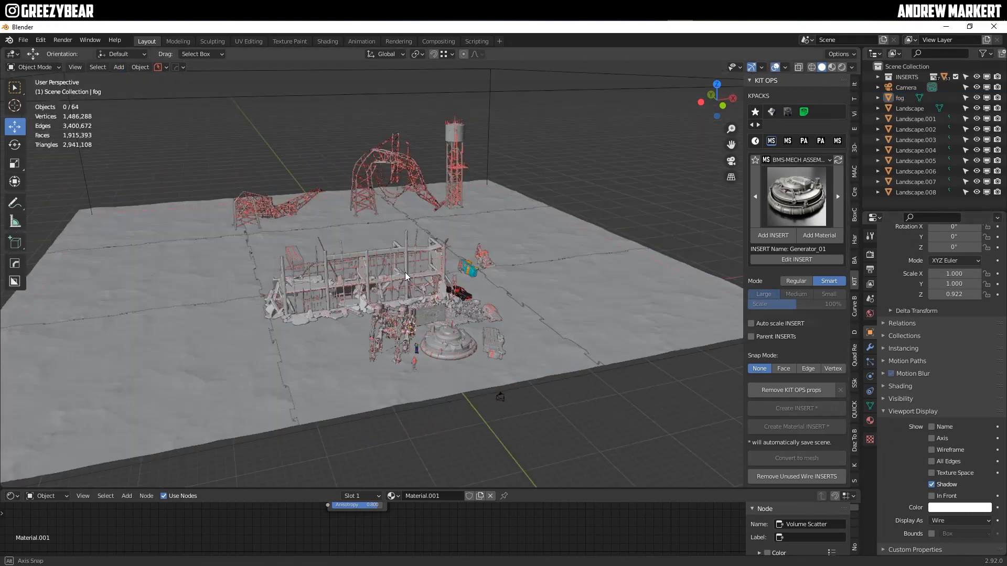
Step: Add an area light, duplicate it over other props, and enter Edit Mode on fog
left_click(118, 67)
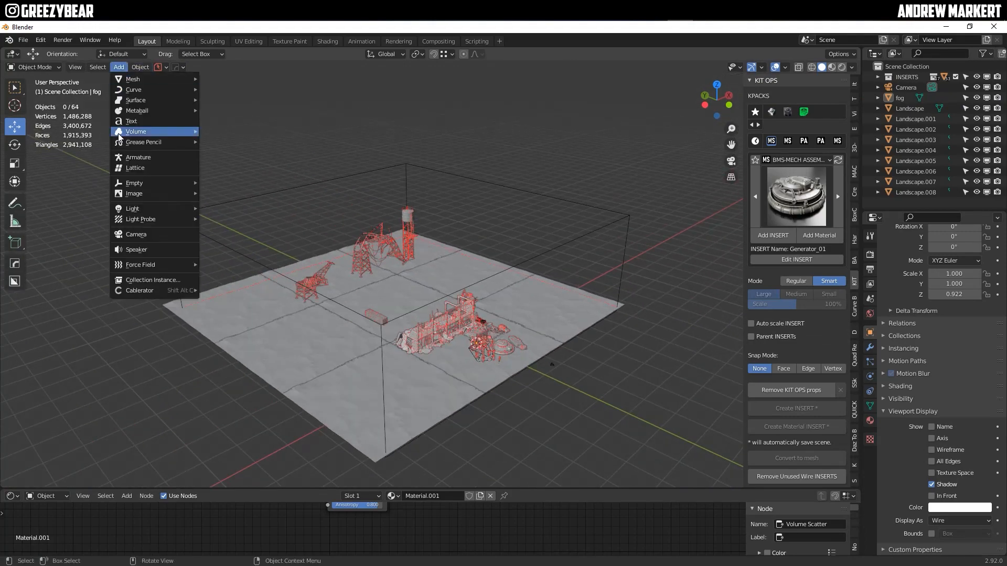
left_click(132, 208)
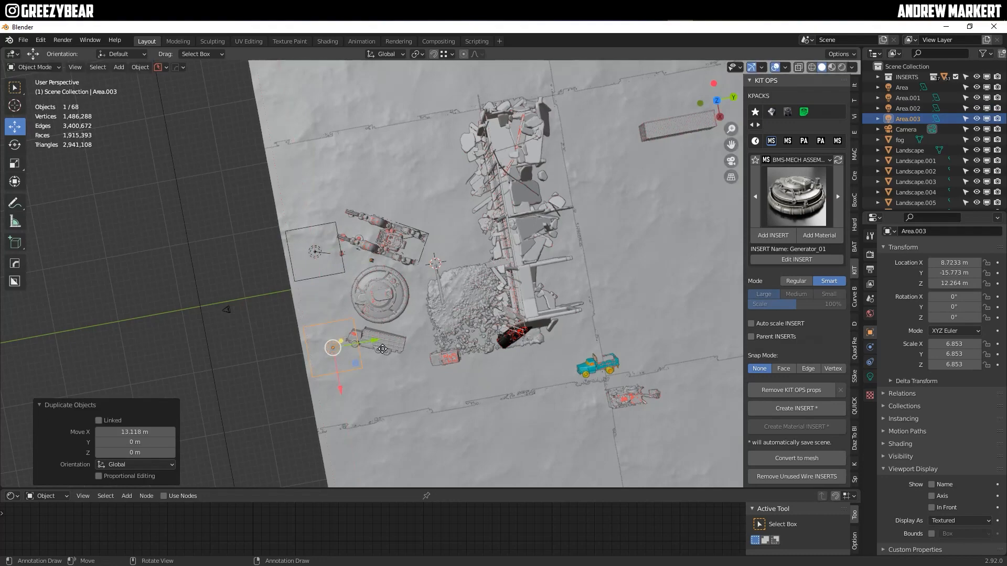
left_click_drag(334, 347, 462, 321)
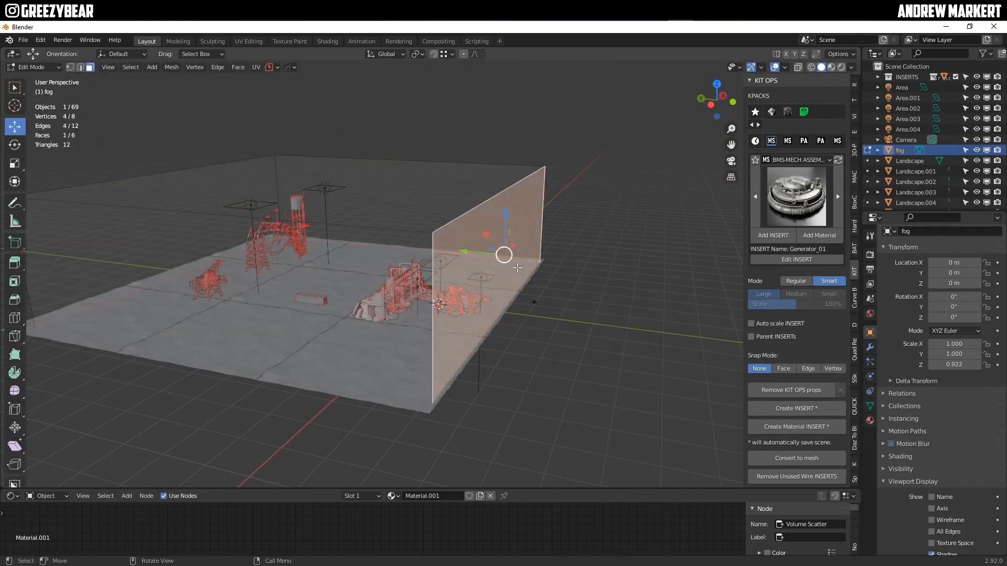
key("Tab")
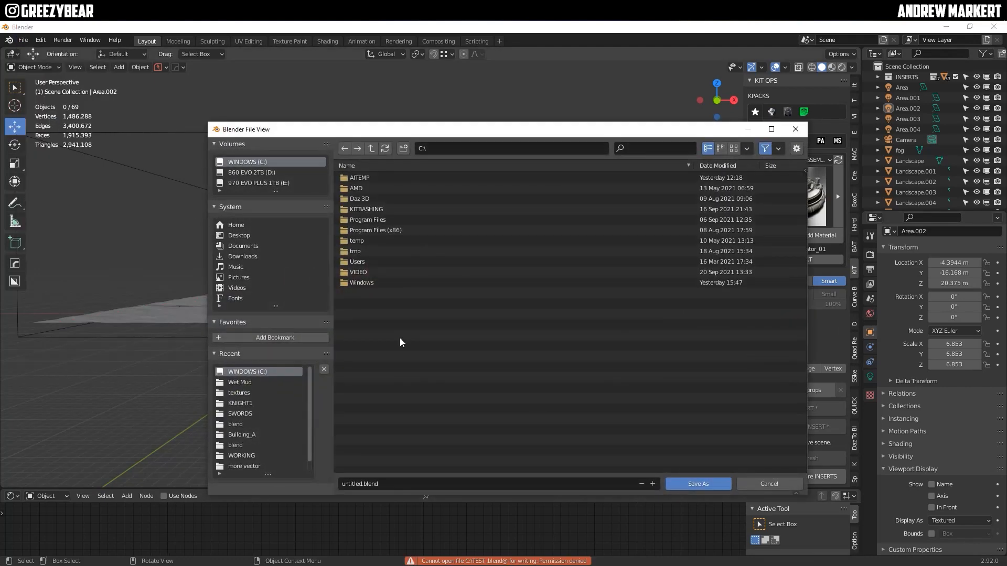
Step: Save the scene as test.blend in the C:\KITBASHING folder
left_click(251, 172)
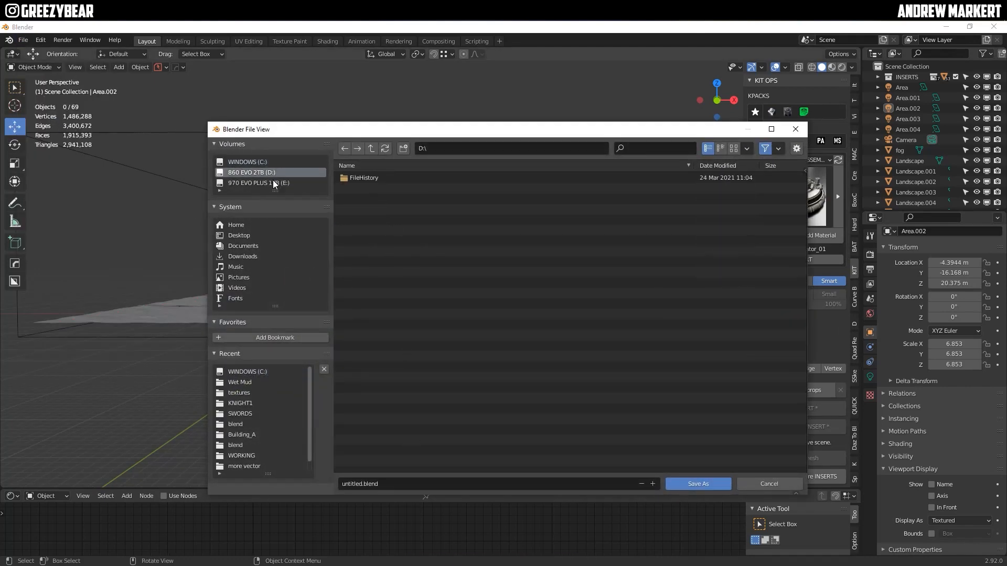
left_click(247, 161)
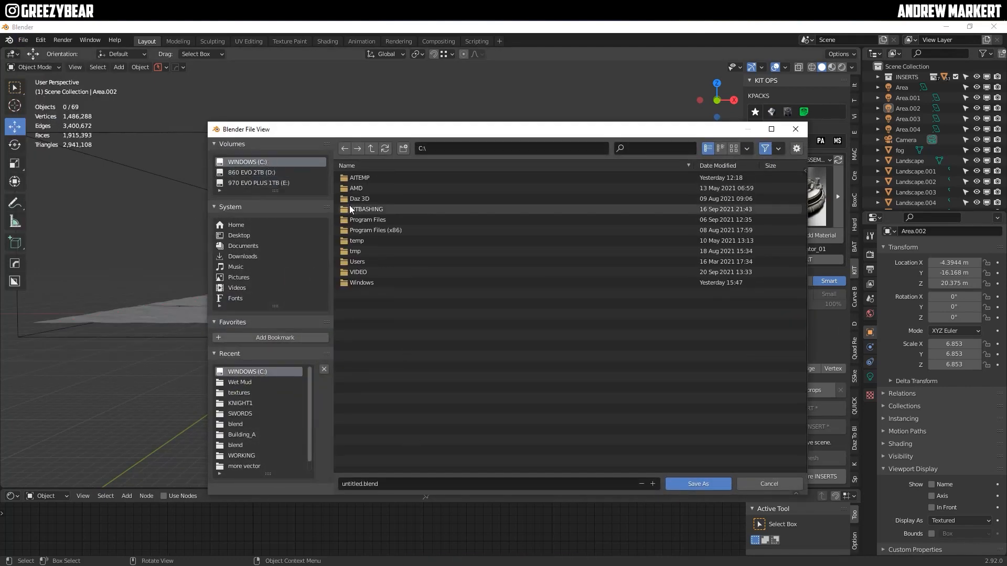
left_click(697, 483)
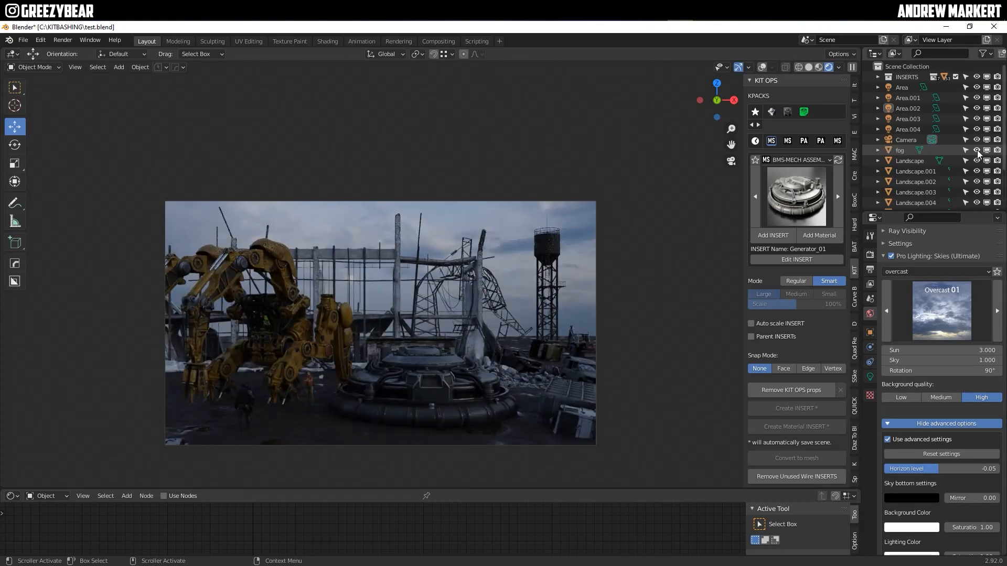
Step: Add an orange 2000 W point light inside the mech's machinery
left_click(118, 66)
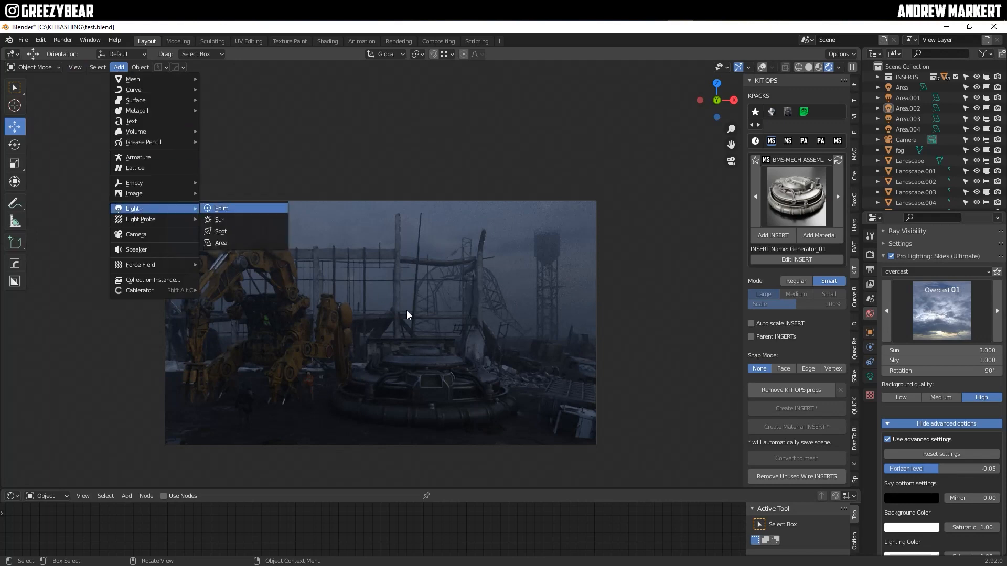
left_click(220, 208)
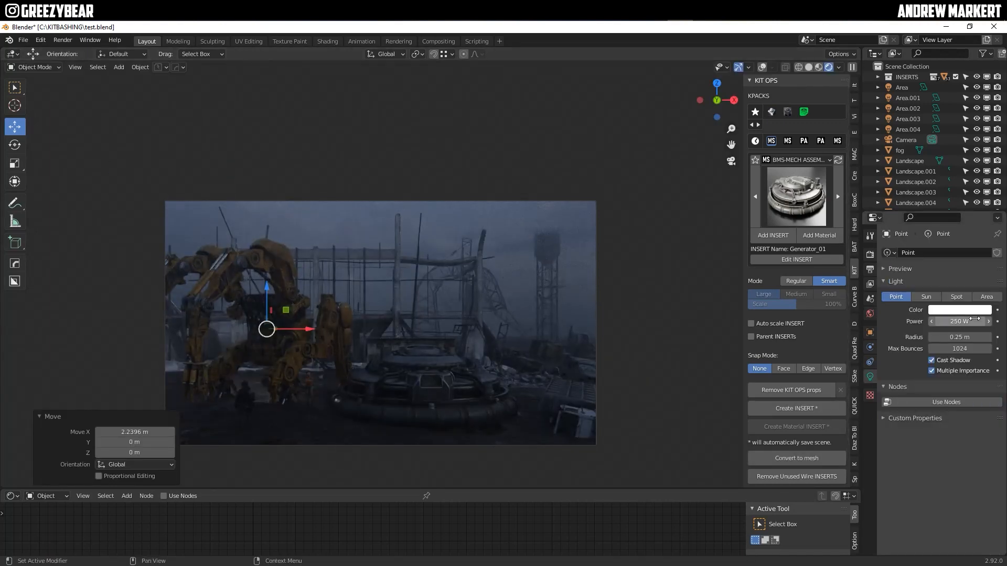
left_click(959, 310)
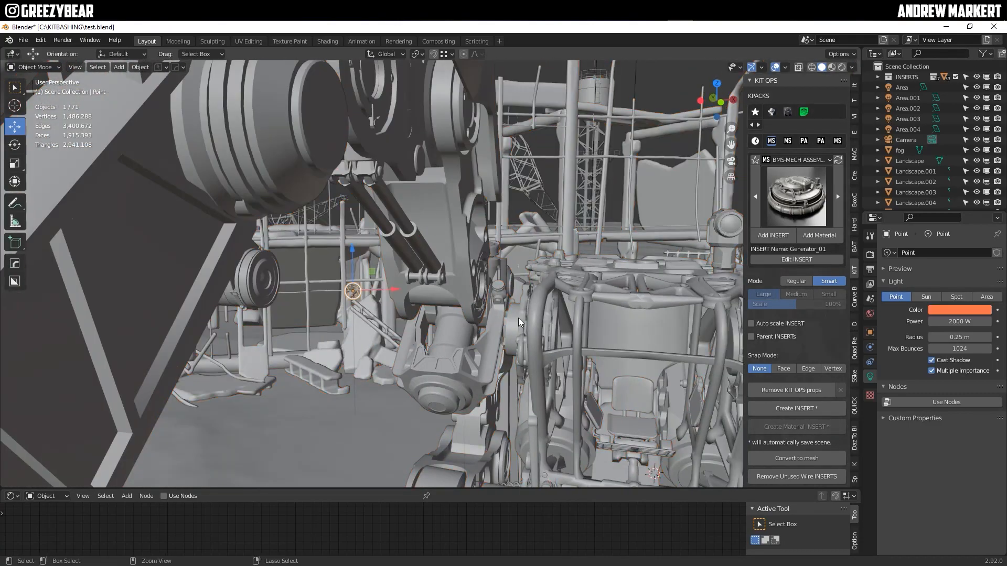
left_click_drag(351, 290, 638, 296)
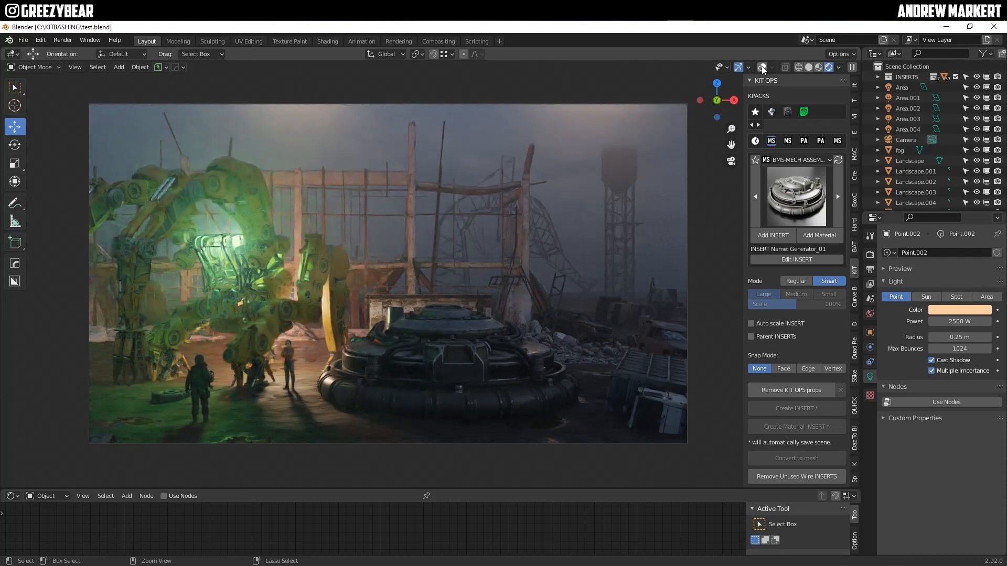
mouse_move(790, 71)
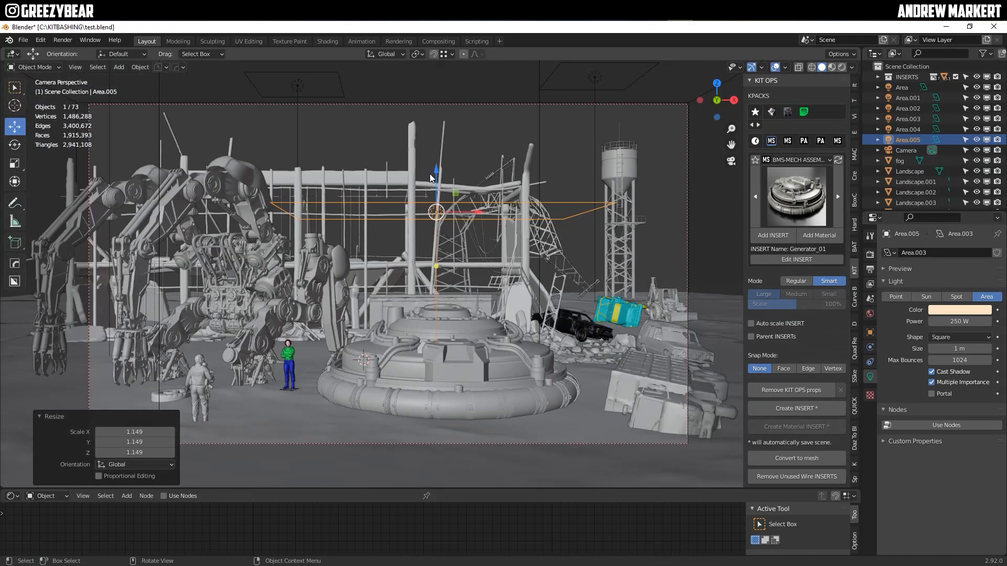
Step: Confirm Area.005's new size, then add Point.003 and move it into place
left_click(761, 67)
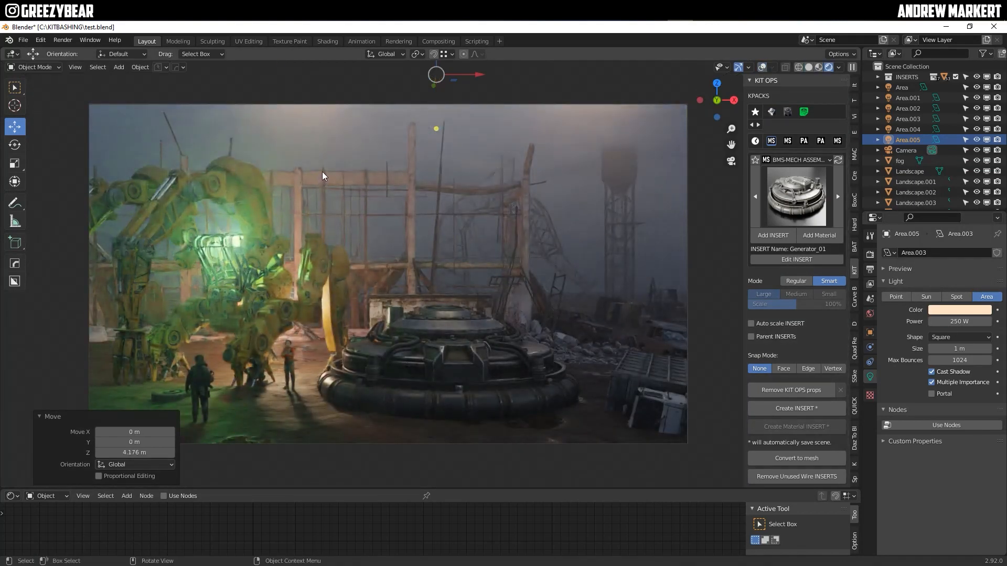
left_click(118, 66)
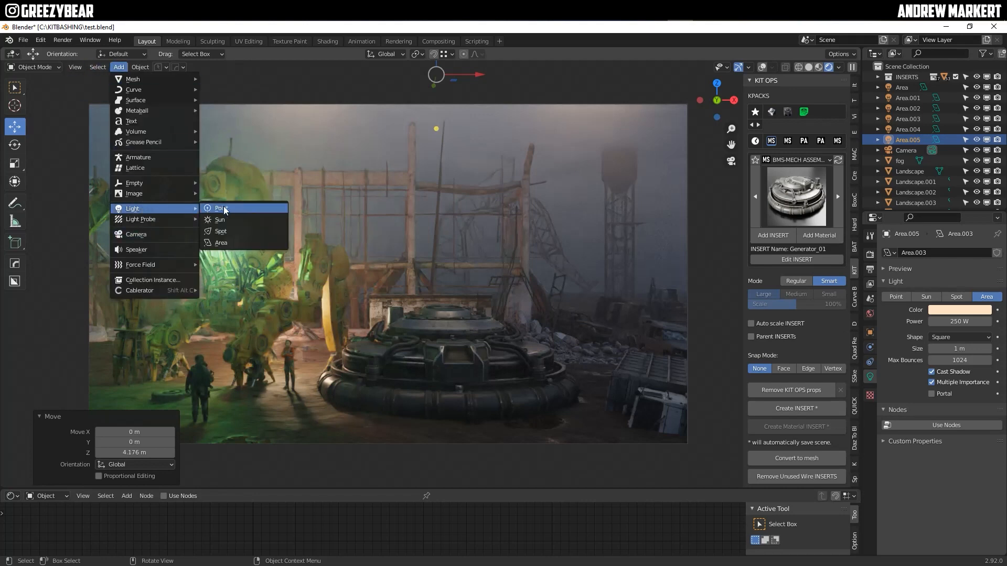
left_click(221, 209)
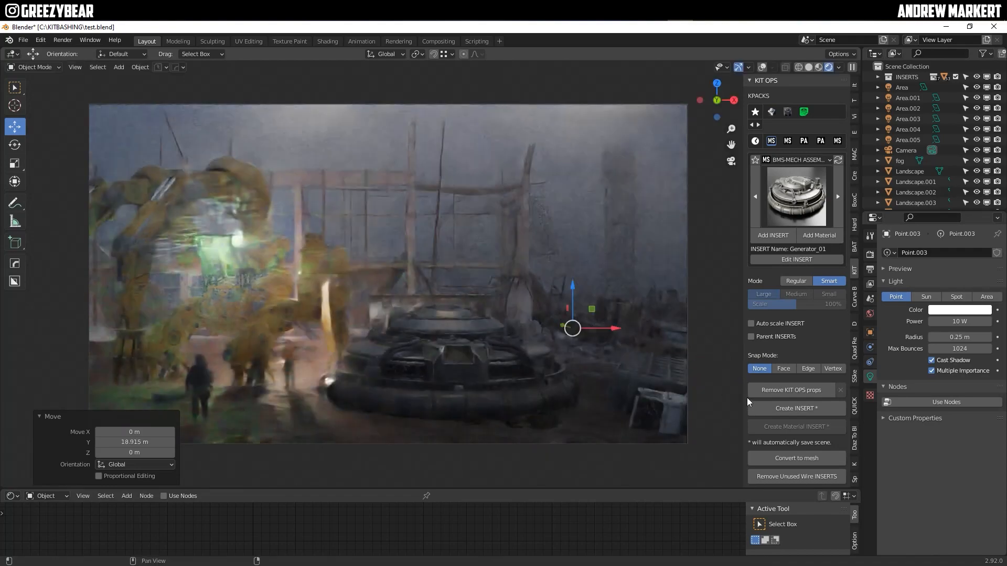
left_click_drag(571, 327, 555, 302)
type("3000")
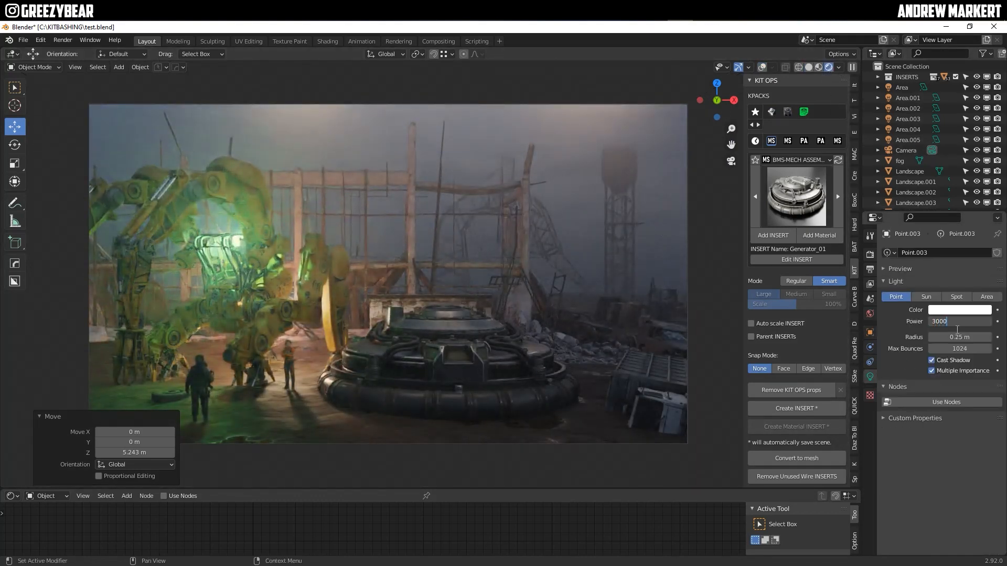
Step: Give Point.003 a blue colour, then check the area lights' colours
left_click(960, 309)
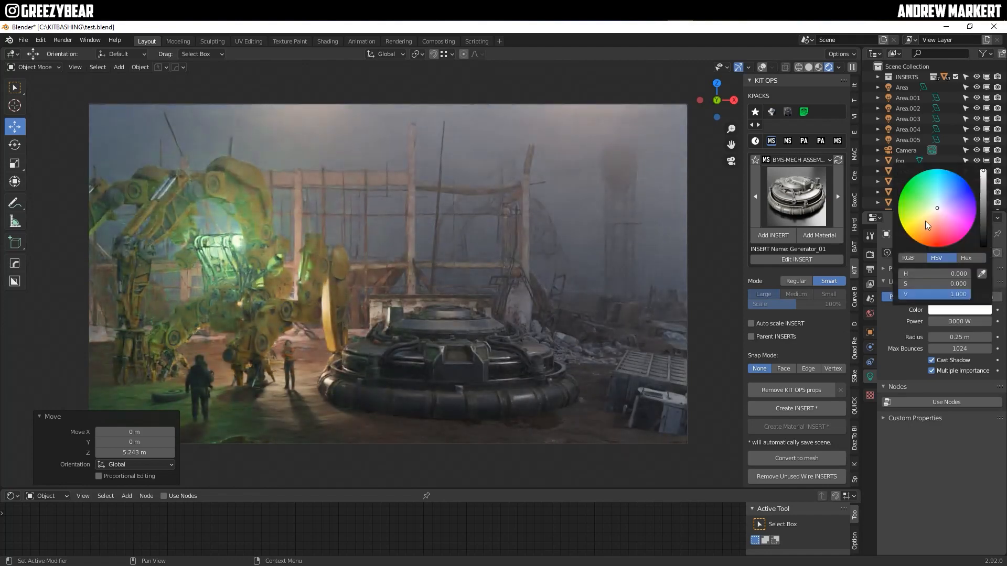
left_click(919, 192)
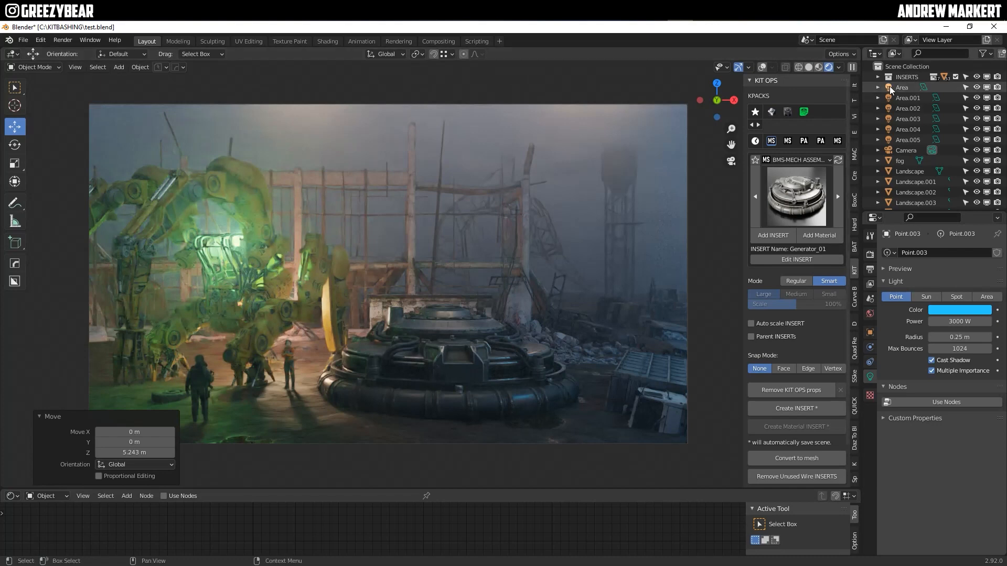
left_click(901, 86)
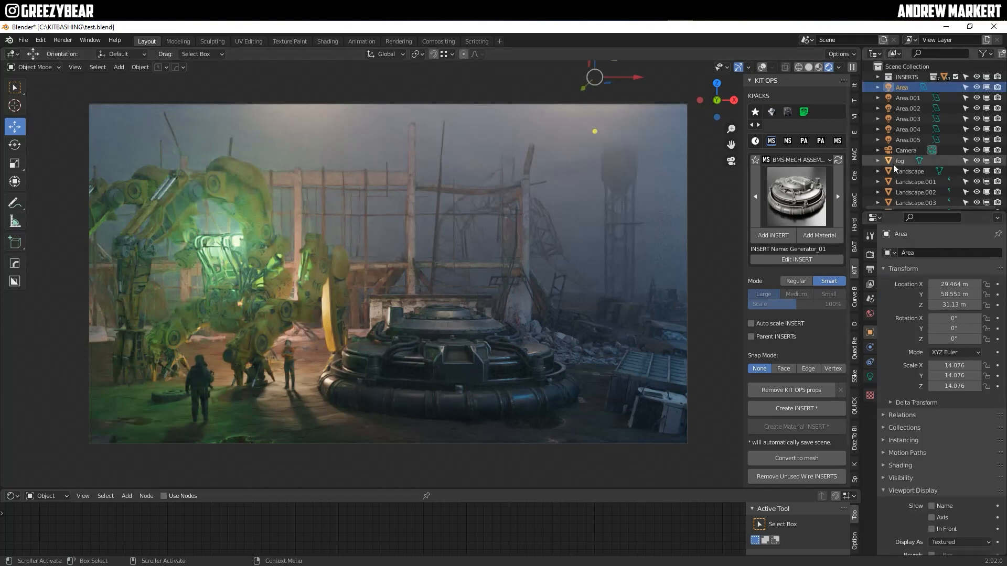
left_click(907, 139)
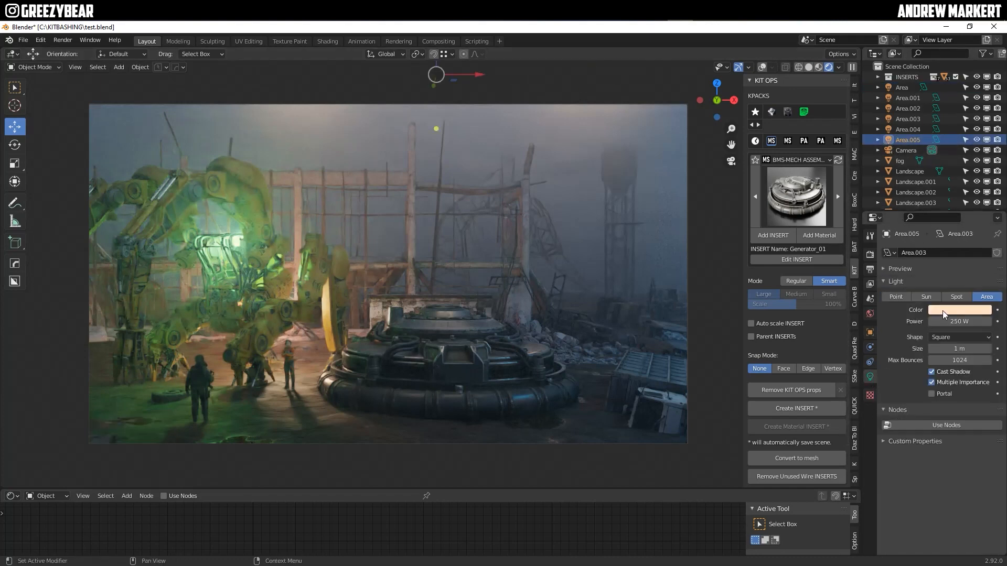
left_click(907, 129)
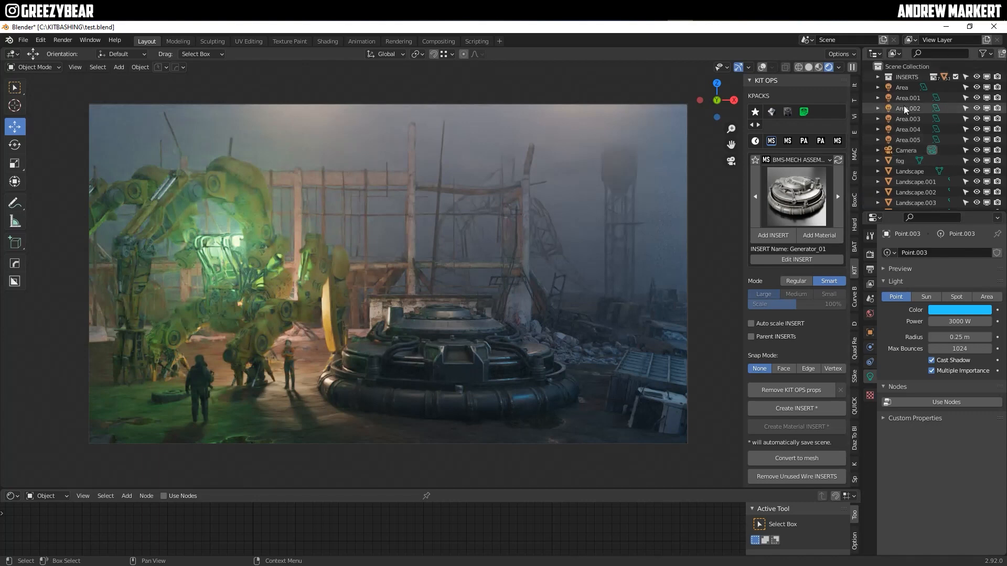
left_click(901, 87)
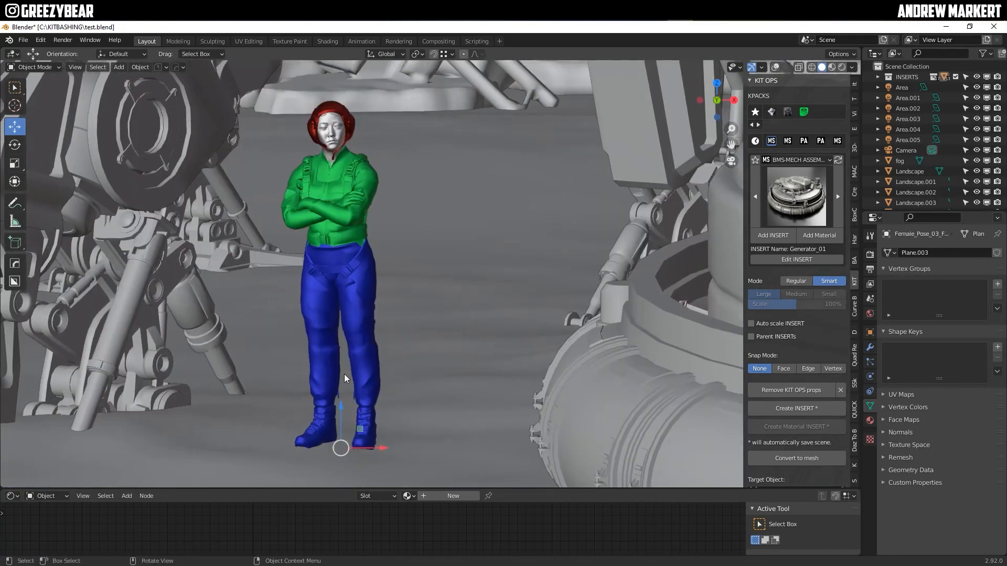
Step: Scroll out to frame the mech, generator and characters in solid shading, then save the file
scroll("down", 3)
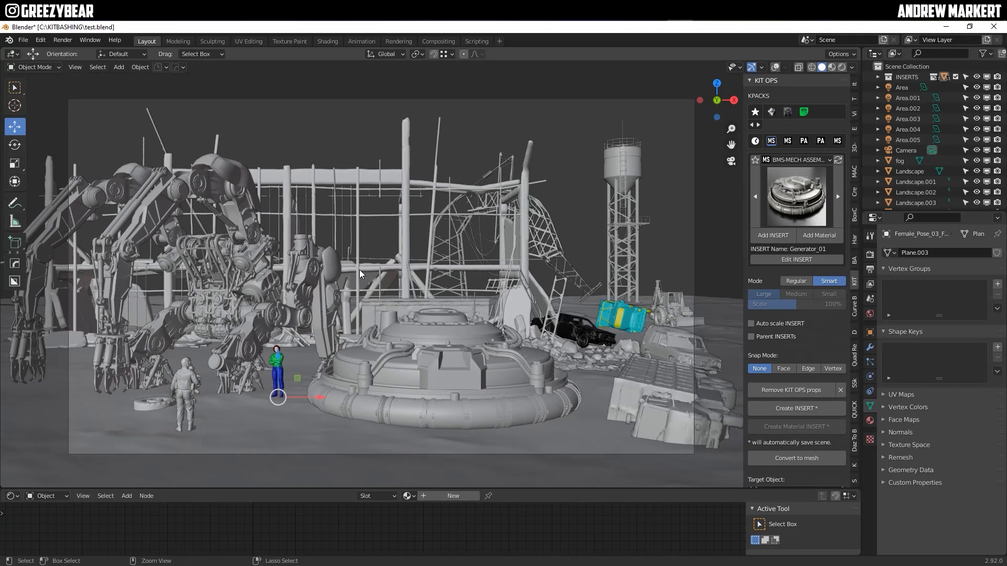
key("ctrl+s")
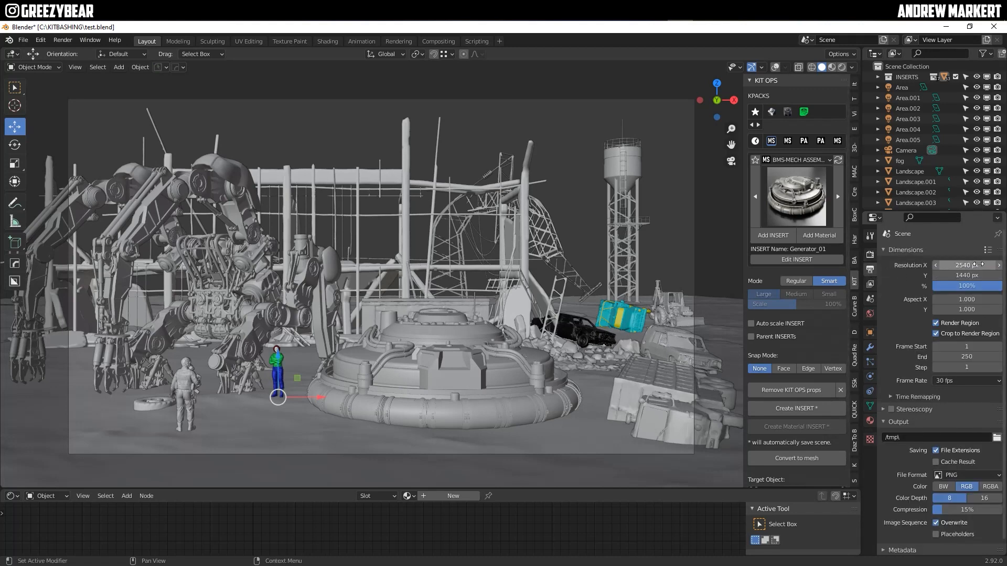
Step: Review the 2540 × 1440 output and Cycles settings: 800 samples, OptiX denoising, Filmic colour
left_click(869, 238)
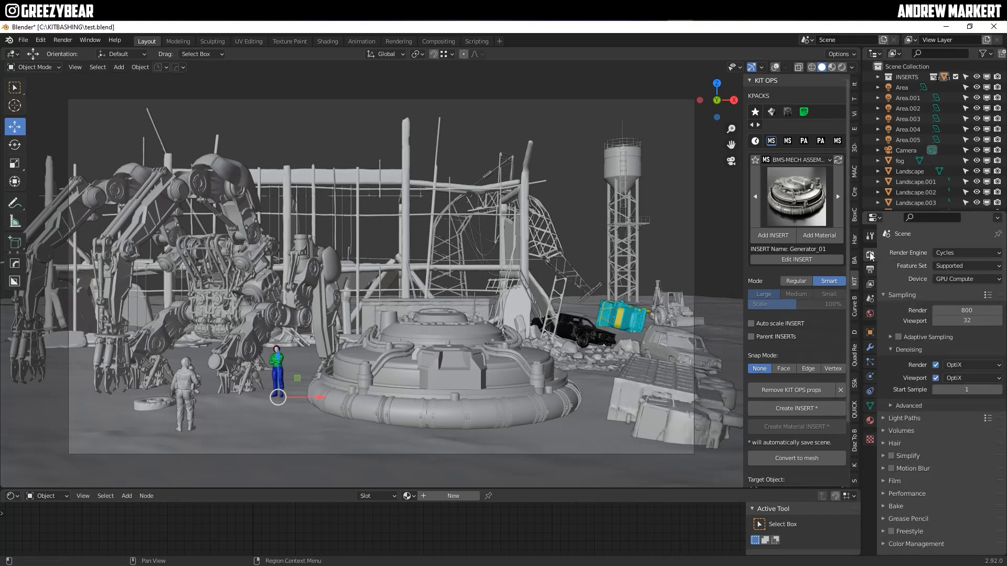
mouse_move(966, 389)
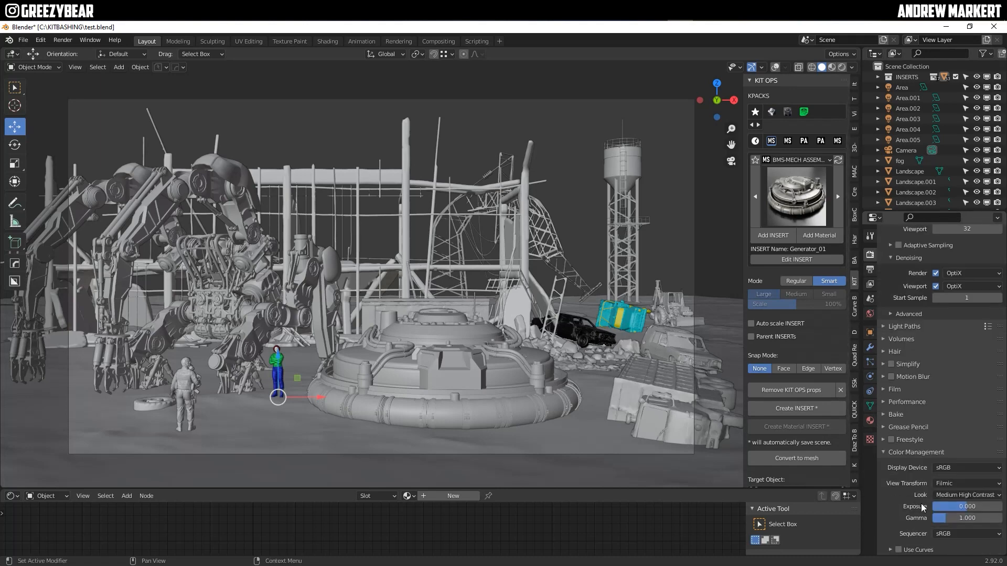
mouse_move(881, 448)
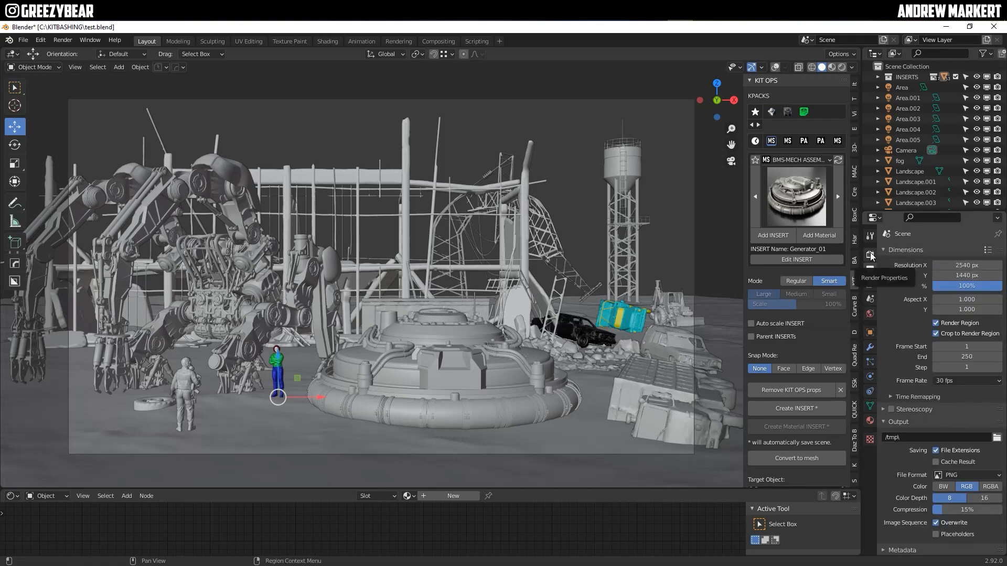
left_click(870, 254)
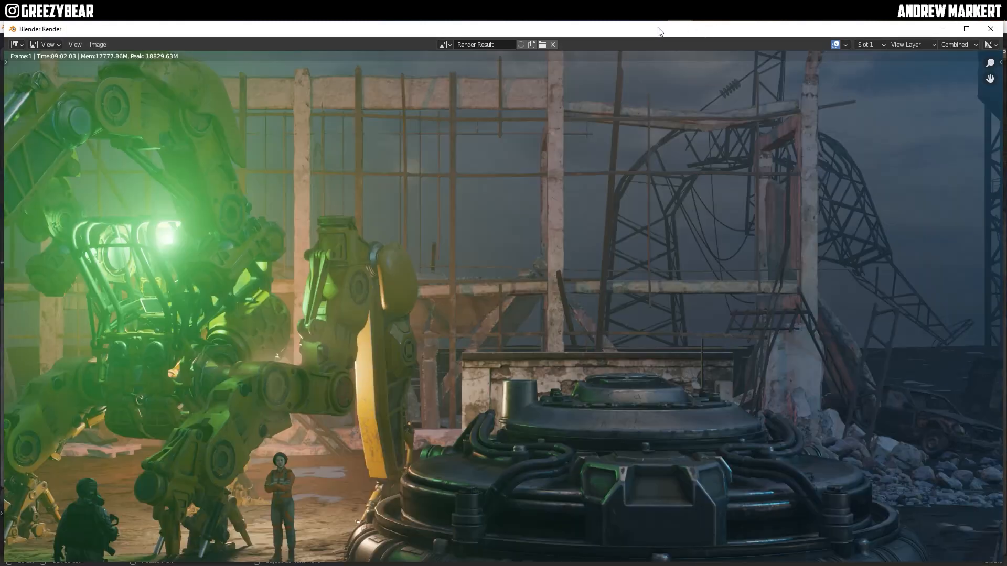
mouse_move(608, 361)
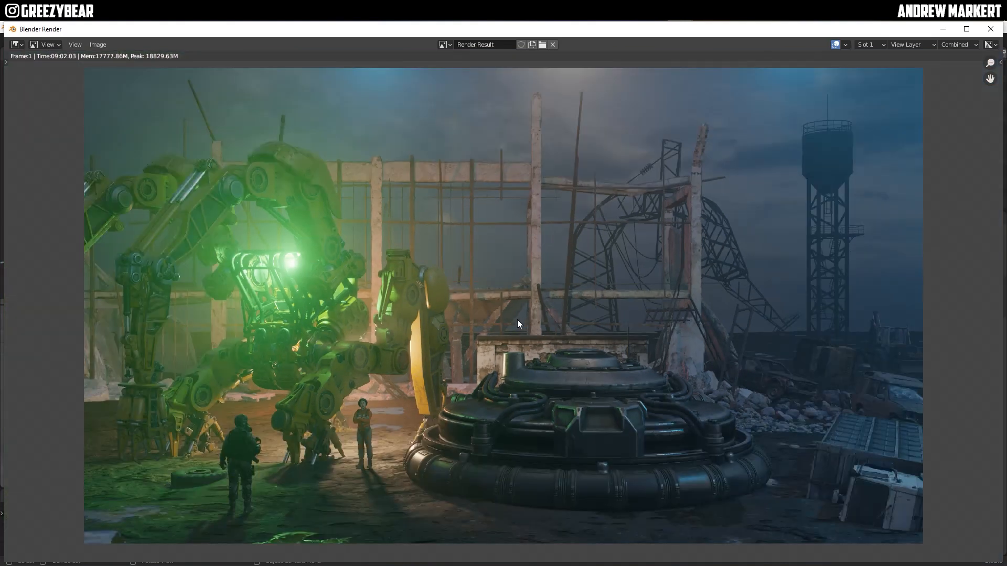
Step: Zoom out in the render window to view the whole foggy mech image
scroll("down", 3)
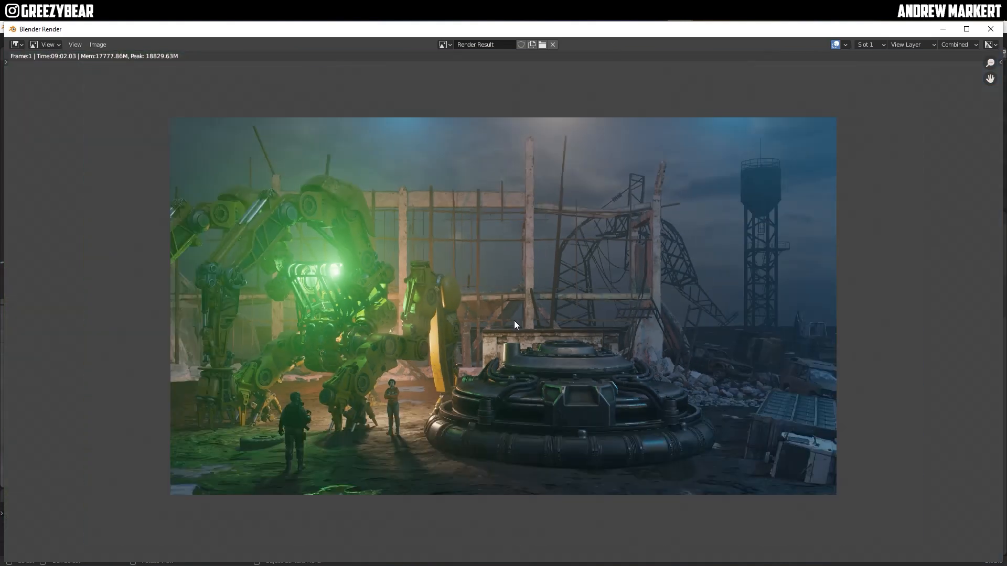